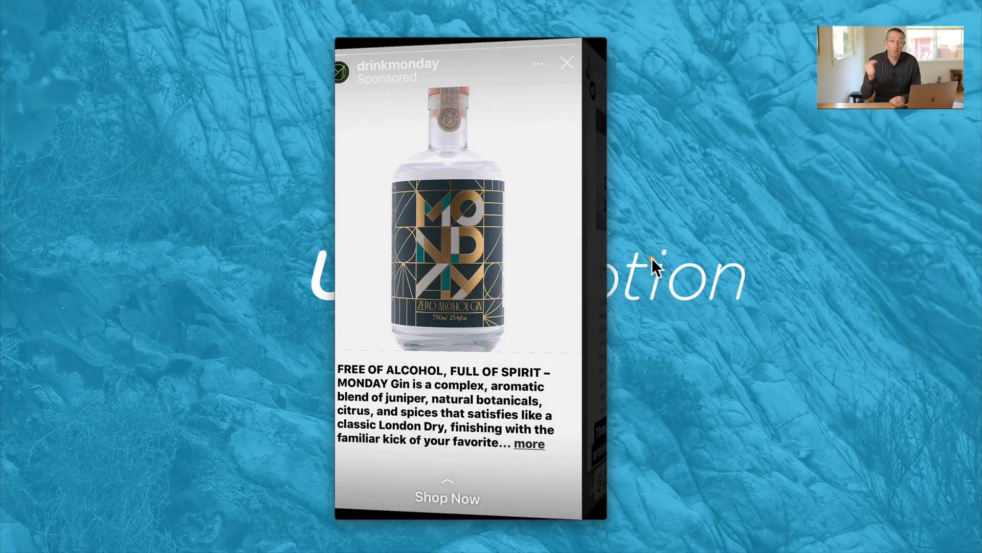
{"action": "mouse_move", "coordinate": [467, 263]}
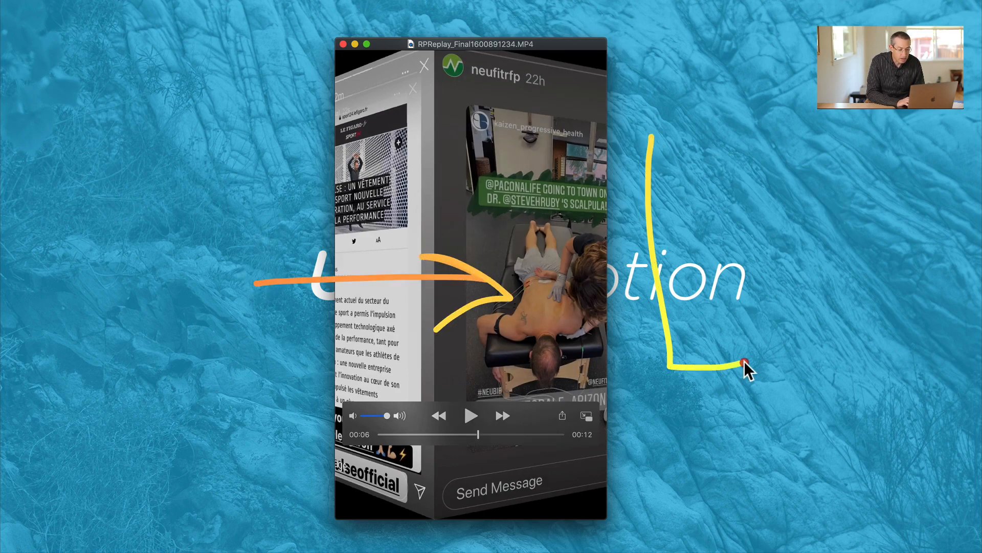
Play and pause the reference stories-cube clip in QuickTime, then switch toward After Effects
{"action": "left_click_drag", "start_coordinate": [746, 366], "coordinate": [752, 50]}
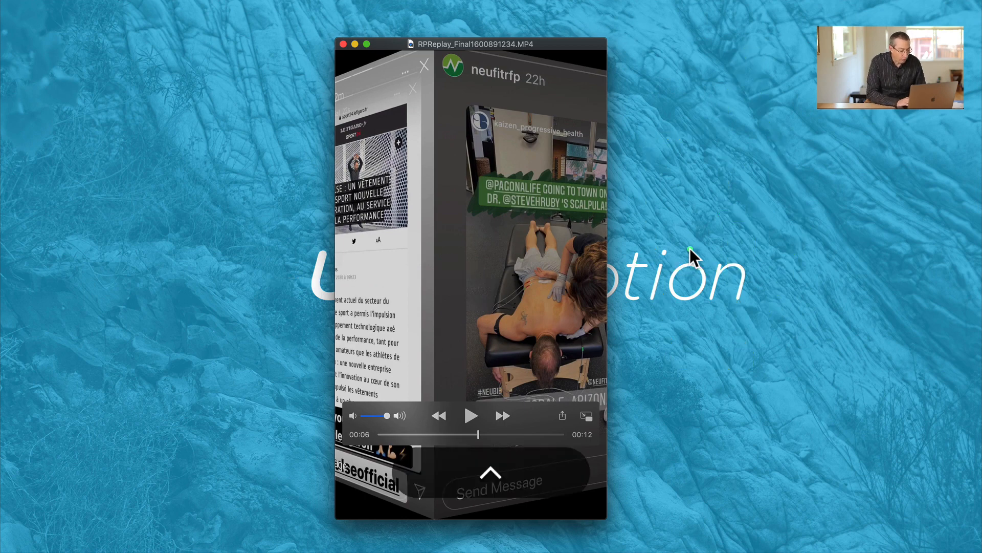
{"action": "key", "text": "cmd+tab"}
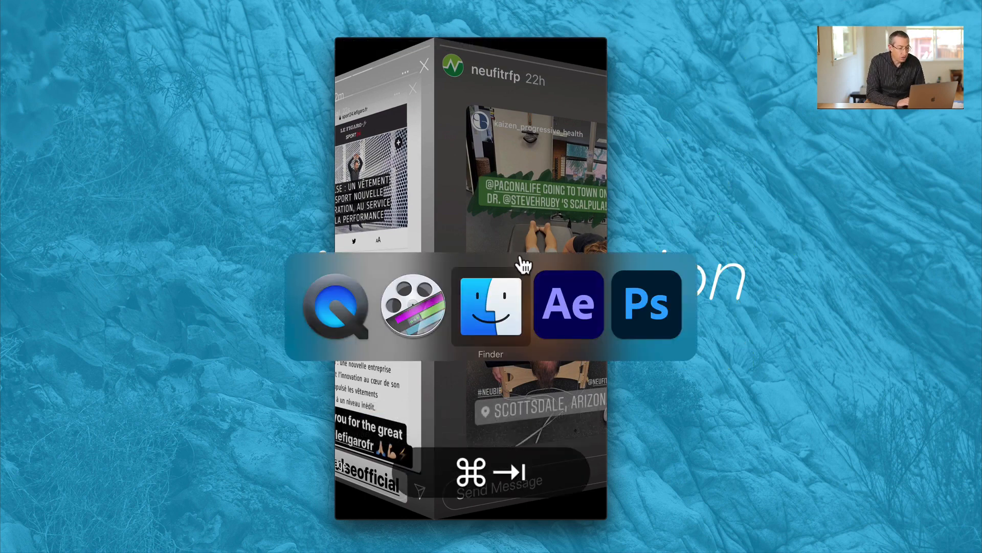
Select Null 1 and reveal its keyframed Y Rotation properties
{"action": "left_click", "coordinate": [568, 305]}
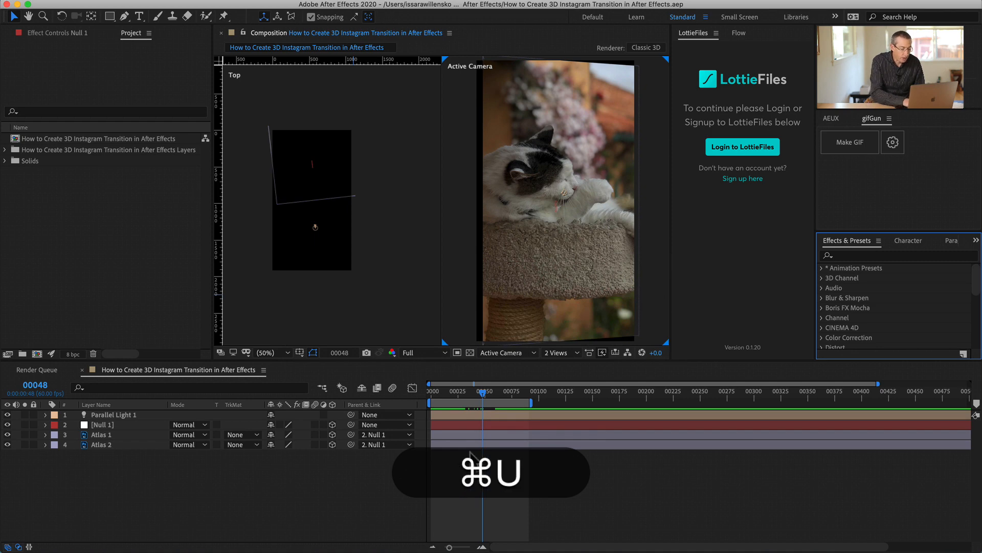
{"action": "key", "text": "cmd+u"}
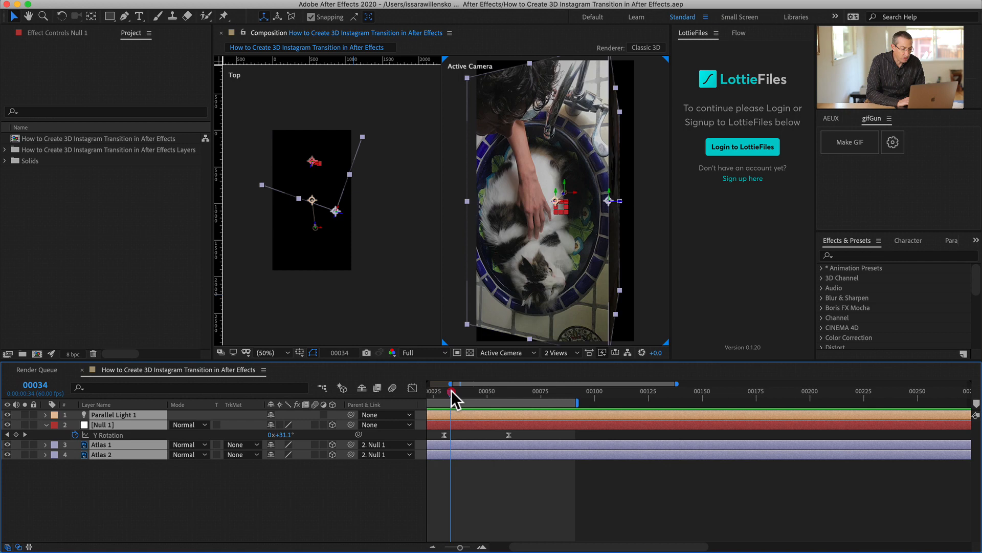
Scrub the time indicator to preview the cube turning between the two cat photos
{"action": "left_click", "coordinate": [456, 391]}
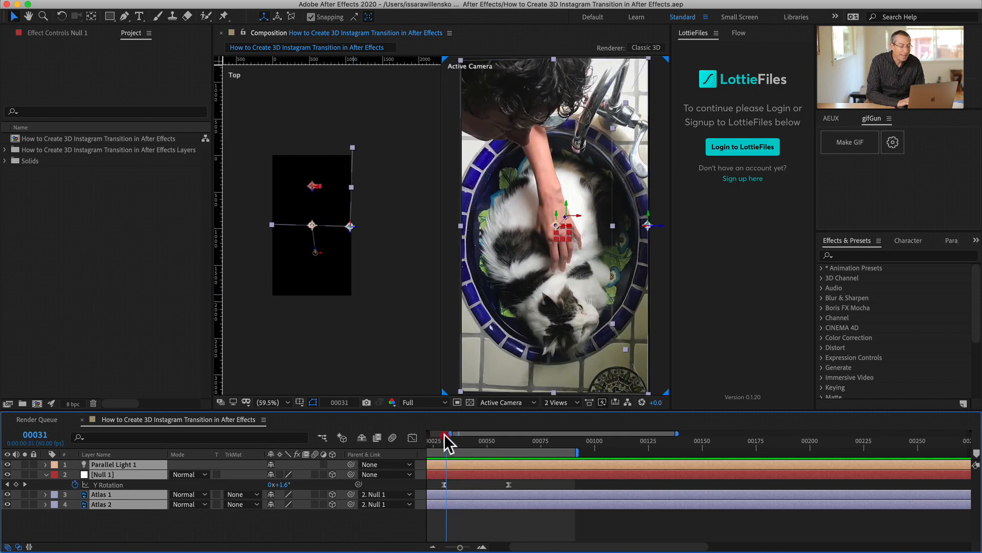
{"action": "left_click_drag", "start_coordinate": [445, 437], "coordinate": [468, 442]}
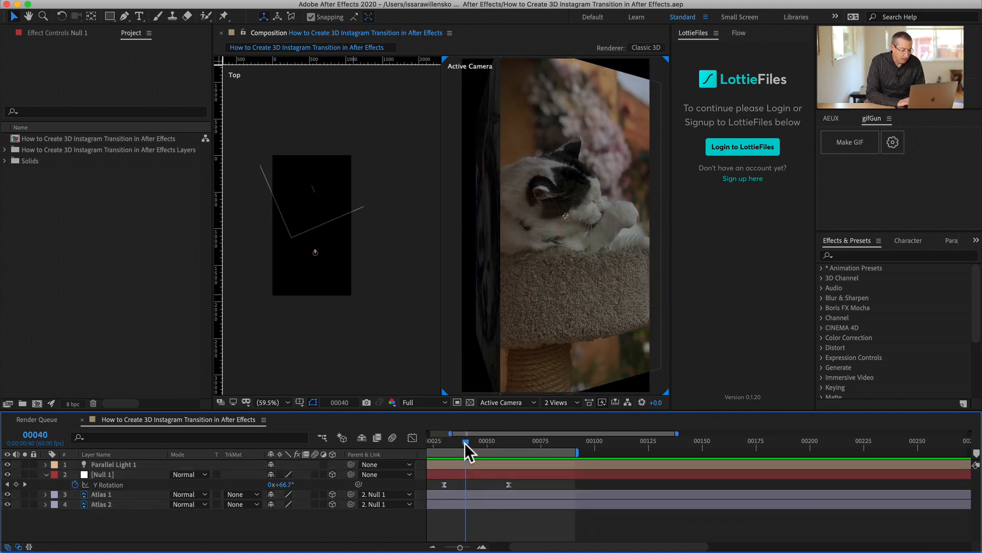
{"action": "left_click_drag", "start_coordinate": [467, 440], "coordinate": [484, 440]}
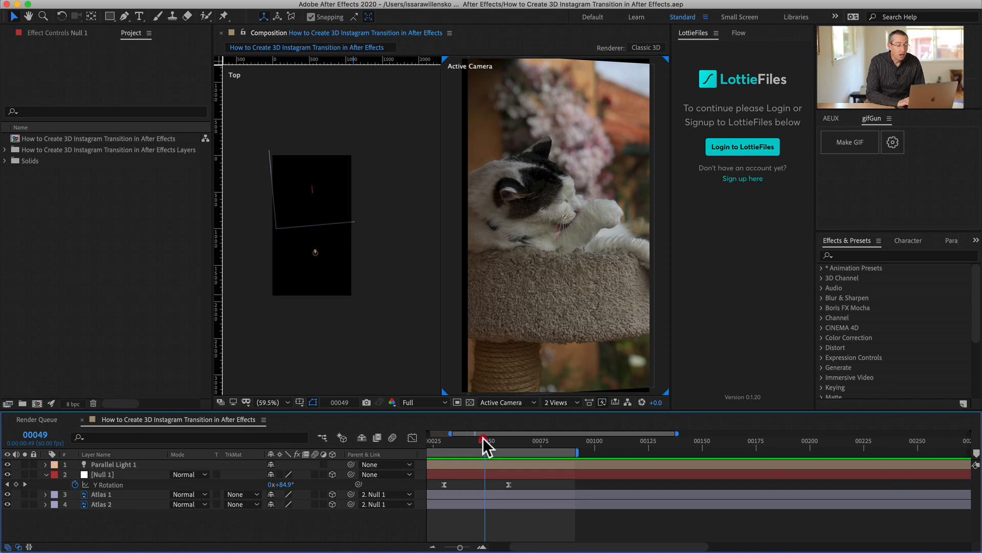
{"action": "left_click_drag", "start_coordinate": [482, 437], "coordinate": [467, 442]}
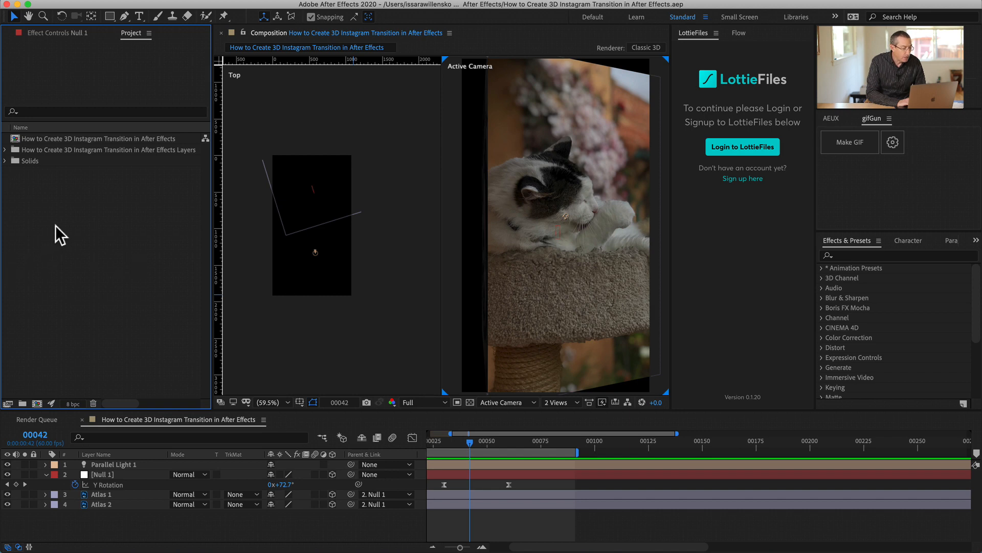
Start importing the Photoshop file as Composition - Retain Layer Sizes, then cancel to start over
{"action": "key", "text": "cmd+i"}
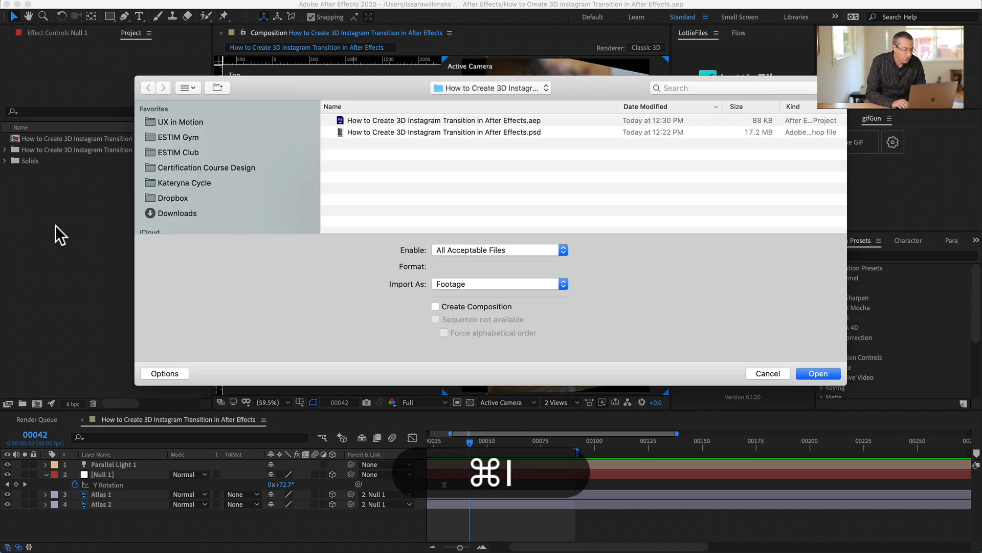
{"action": "left_click", "coordinate": [443, 132]}
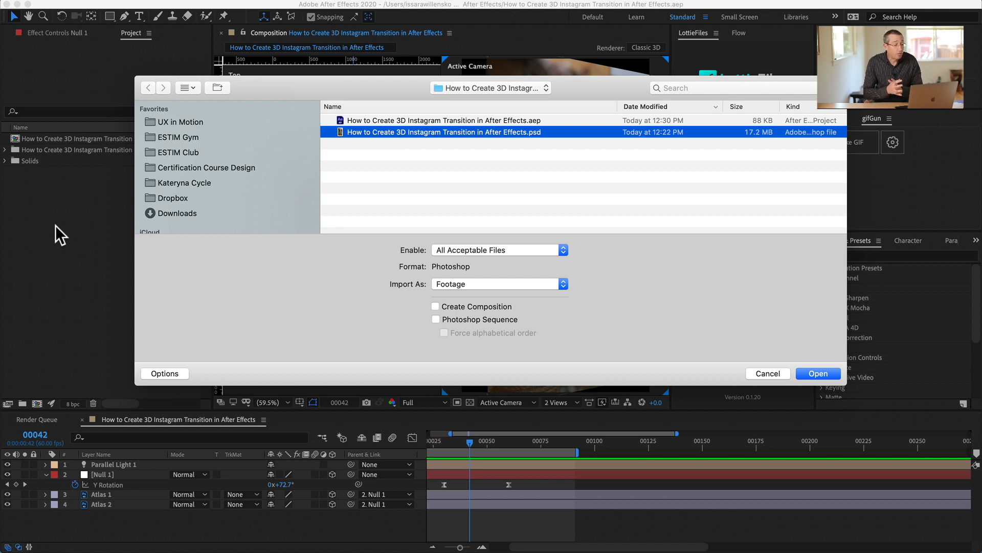
{"action": "mouse_move", "coordinate": [245, 323]}
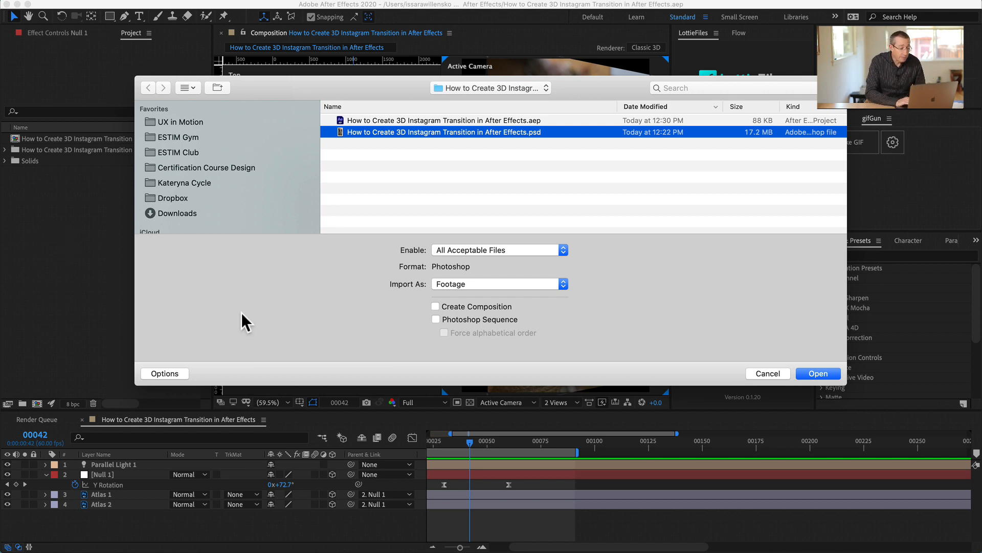
{"action": "left_click", "coordinate": [498, 283]}
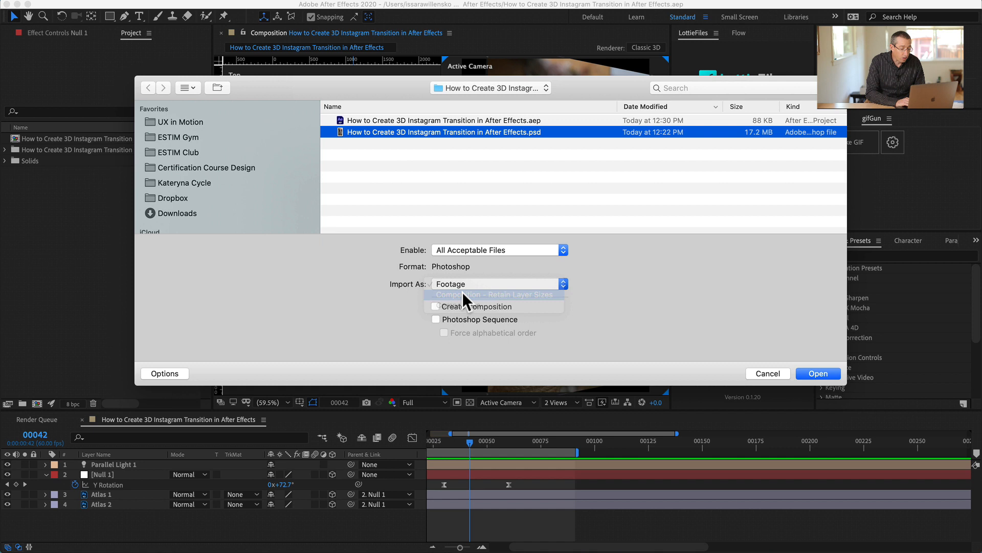
{"action": "left_click", "coordinate": [495, 295]}
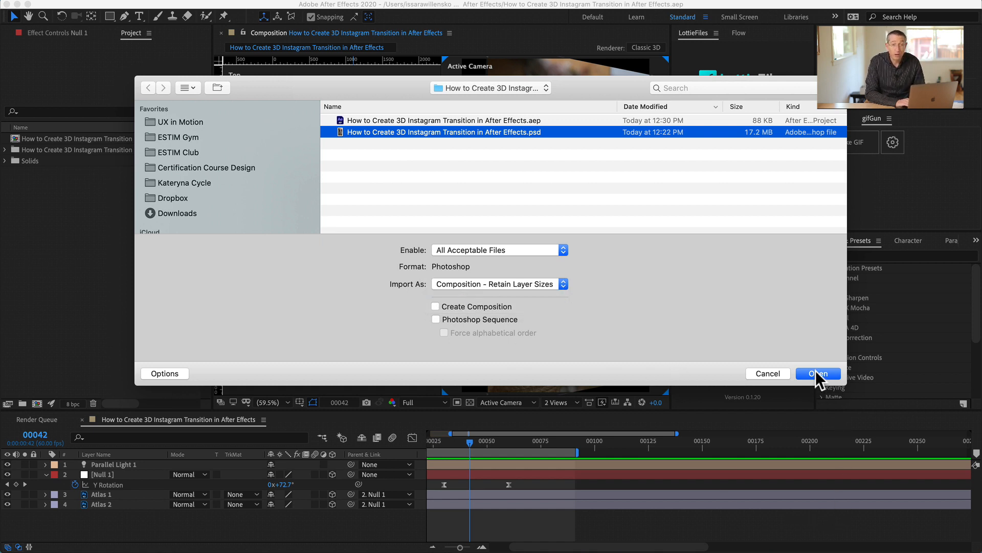
{"action": "left_click", "coordinate": [819, 373]}
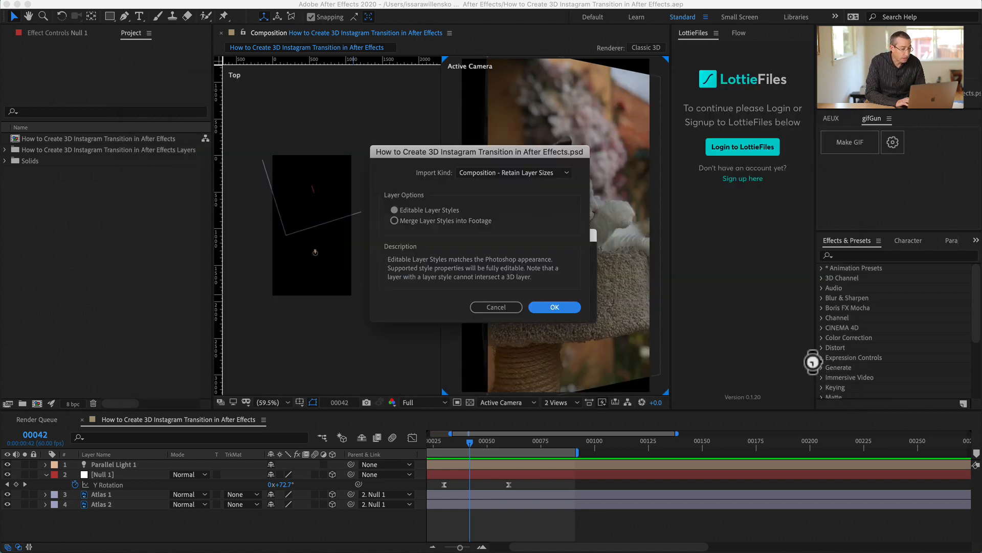
{"action": "left_click_drag", "start_coordinate": [479, 151], "coordinate": [522, 167]}
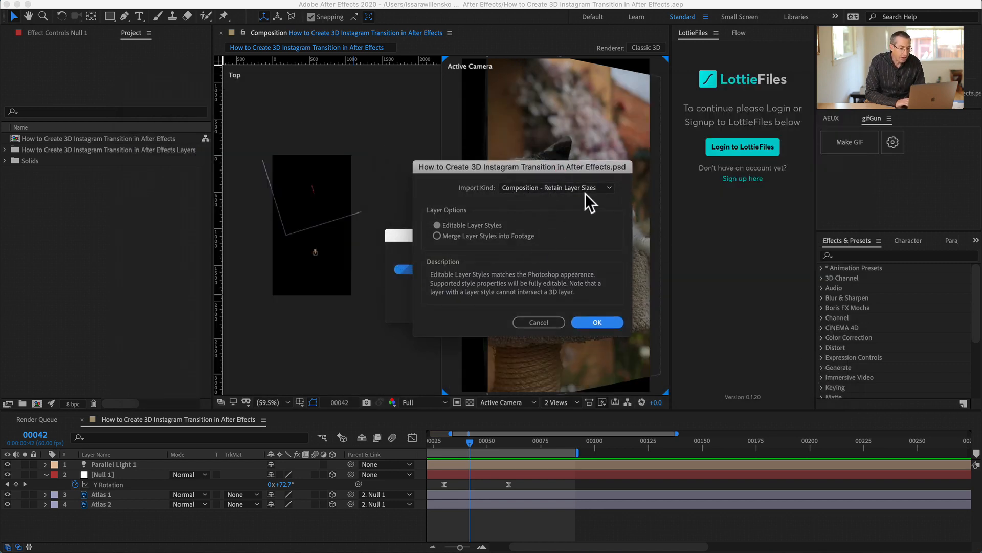
{"action": "left_click", "coordinate": [596, 321]}
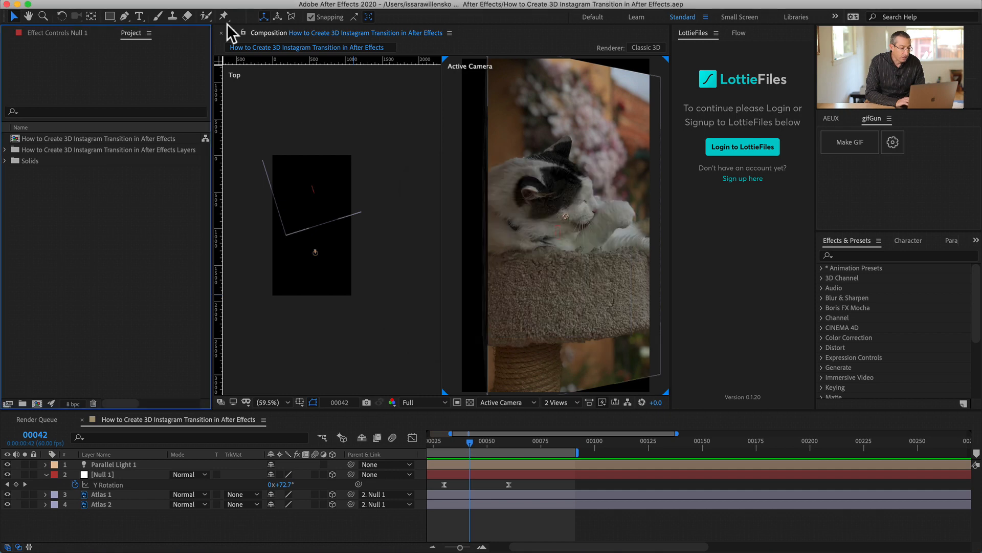
Import the .psd again via File > Import as a layered composition and confirm
{"action": "left_click", "coordinate": [99, 6]}
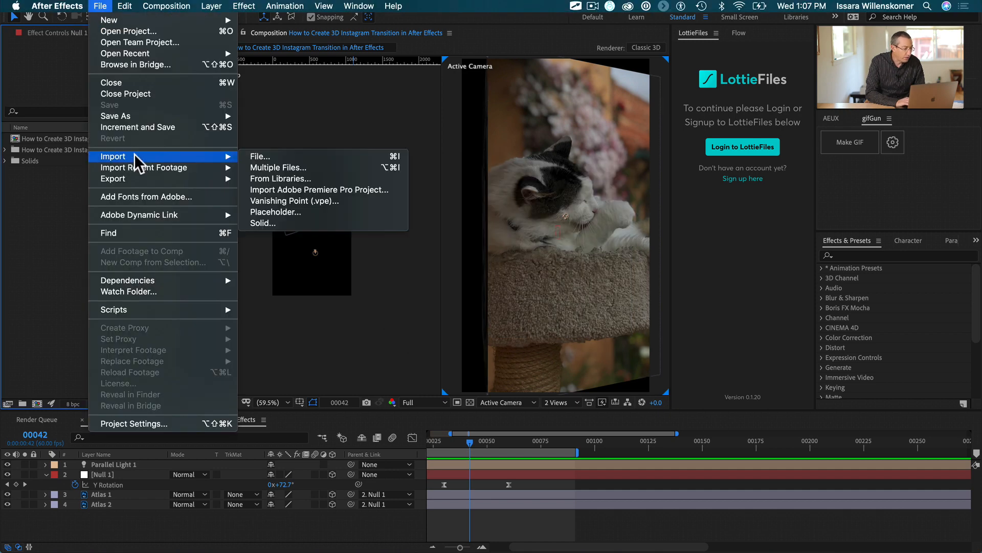
{"action": "left_click", "coordinate": [260, 156]}
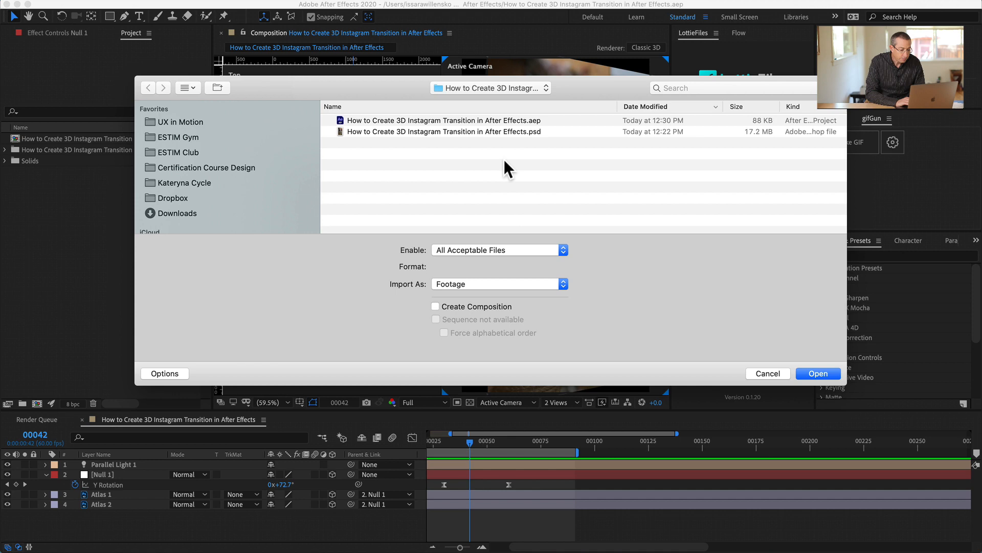
{"action": "left_click", "coordinate": [444, 132]}
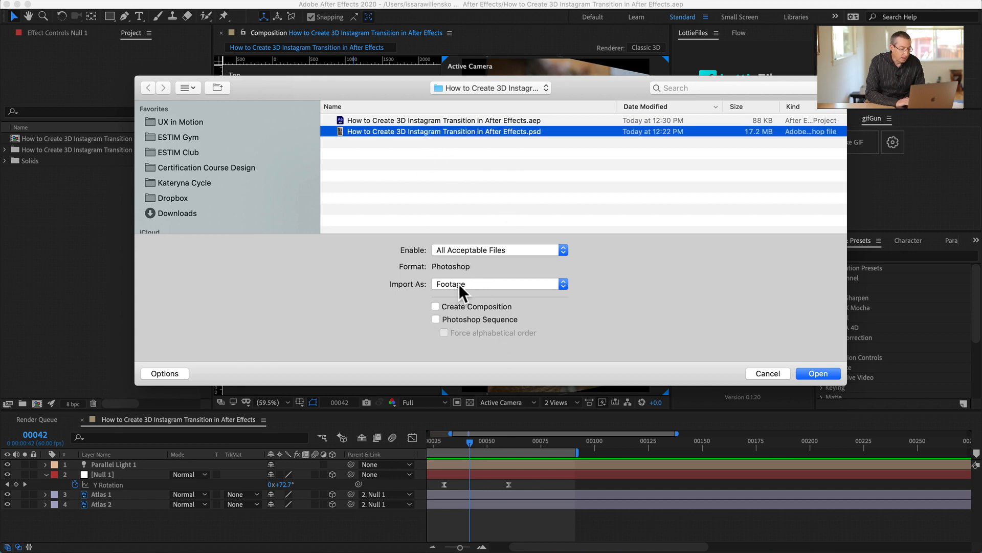
{"action": "left_click", "coordinate": [498, 284]}
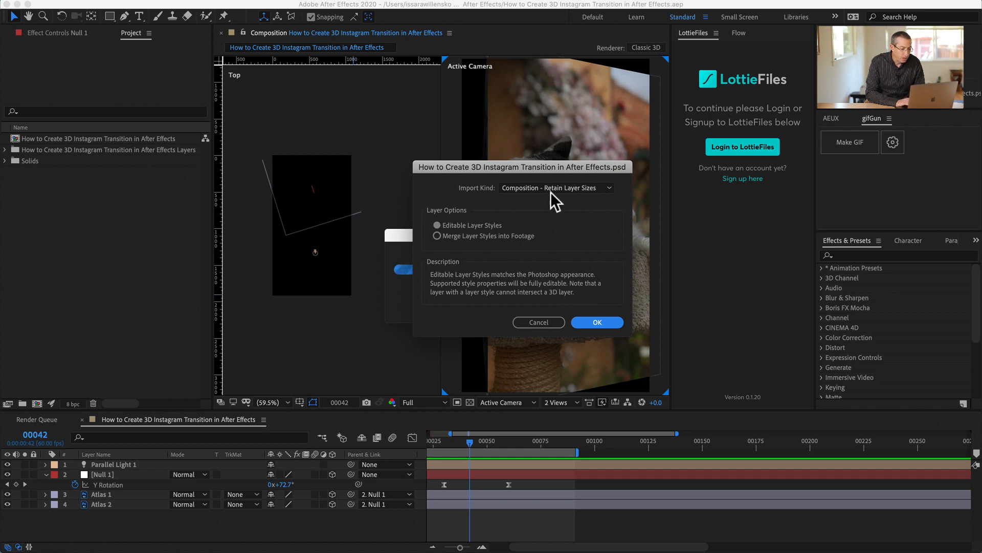
{"action": "left_click", "coordinate": [595, 323]}
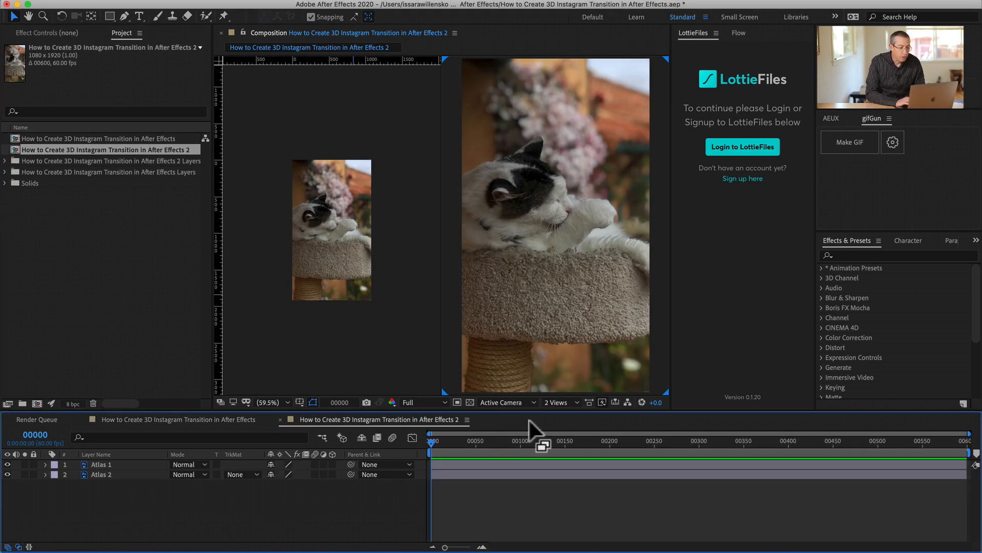
Switch the Composition panel from 2 Views to 1 View
{"action": "left_click", "coordinate": [554, 402]}
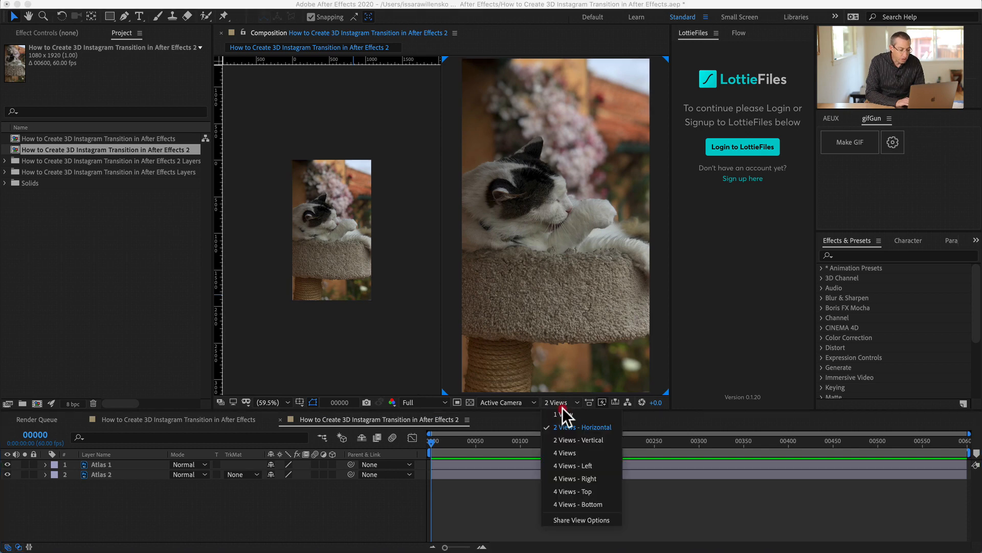
{"action": "left_click", "coordinate": [553, 413]}
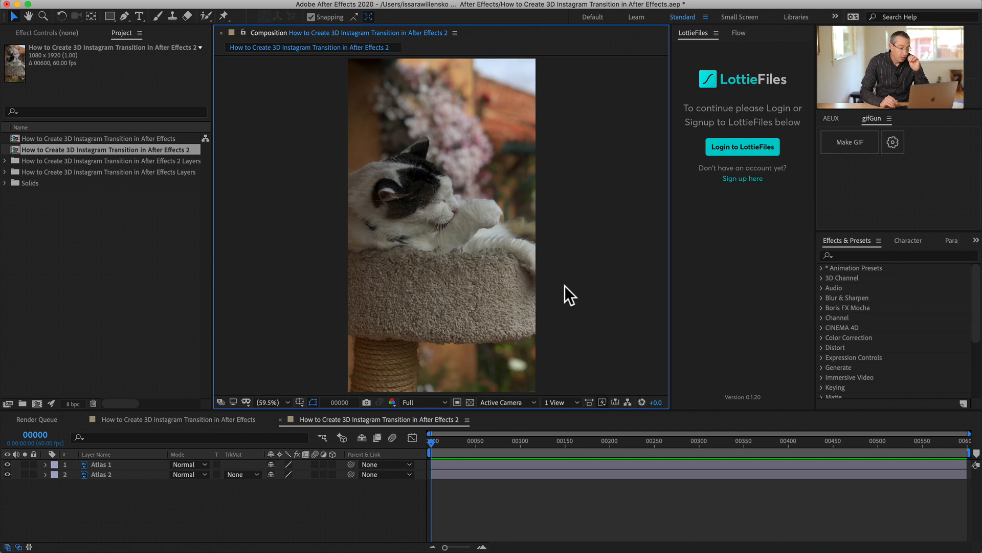
{"action": "mouse_move", "coordinate": [475, 454]}
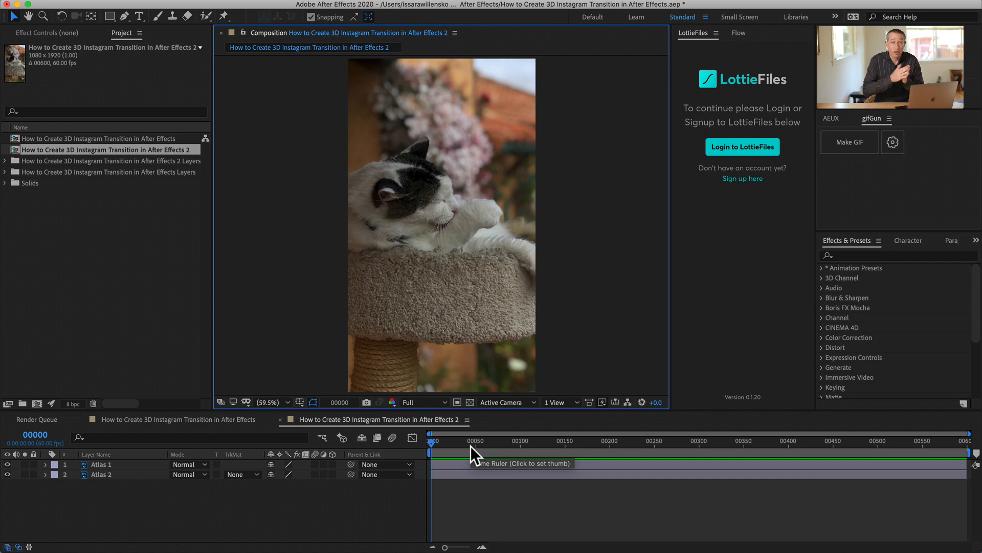
{"action": "mouse_move", "coordinate": [473, 456]}
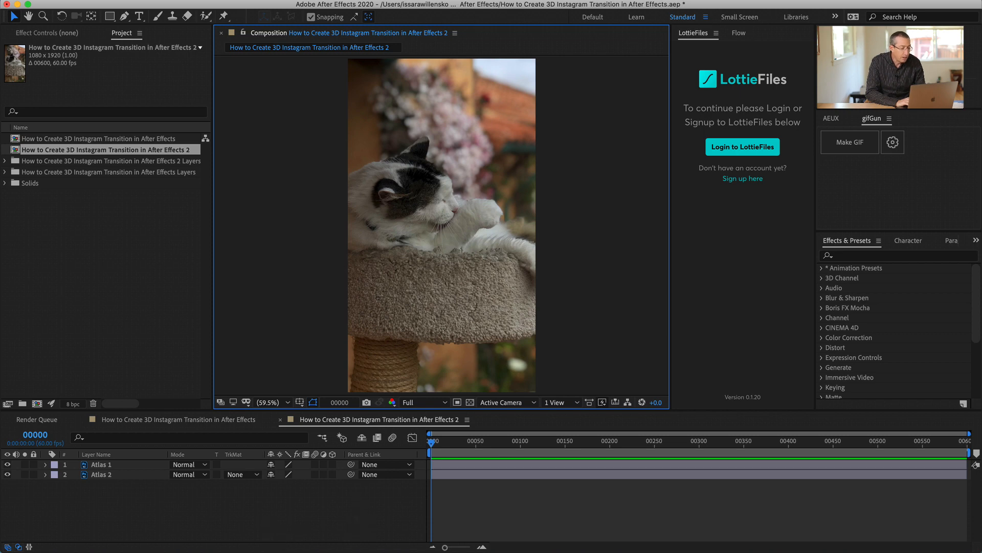
Select both Atlas layers to make them 3D, then deselect
{"action": "left_click", "coordinate": [100, 464]}
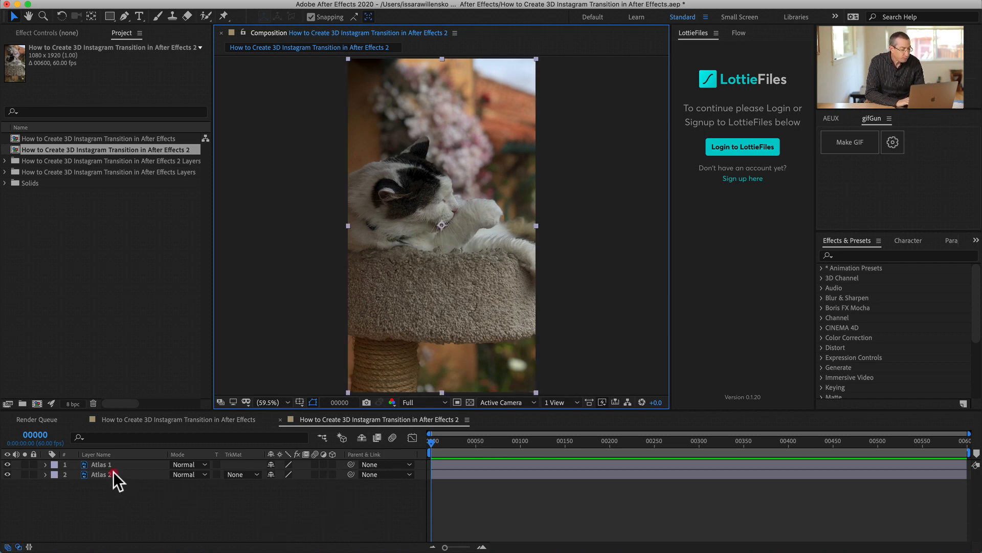
{"action": "left_click", "coordinate": [101, 464]}
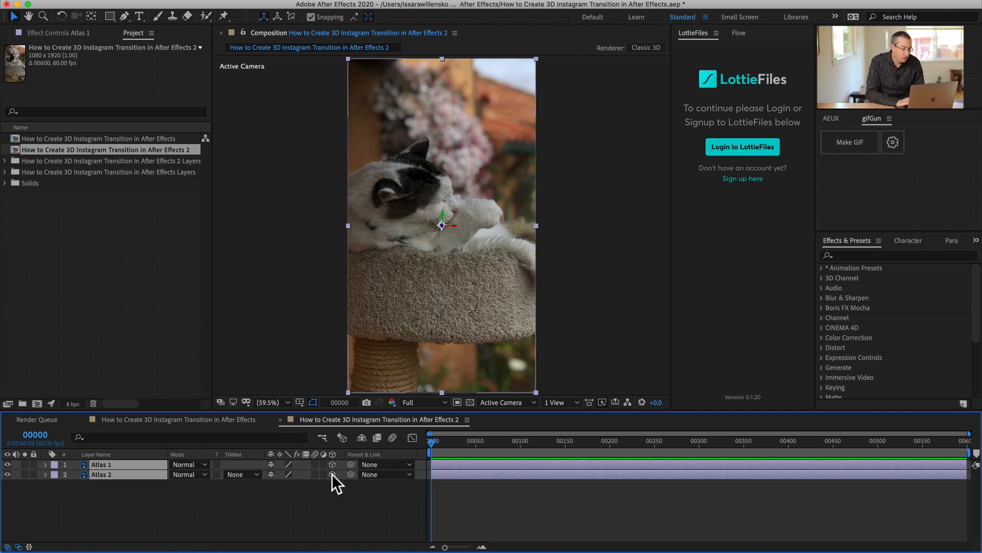
{"action": "mouse_move", "coordinate": [320, 492]}
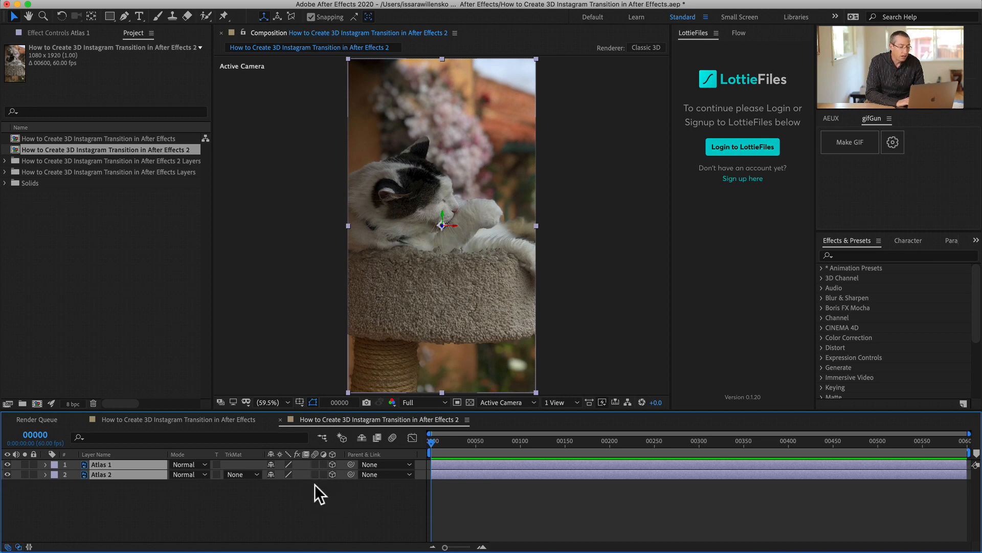
{"action": "left_click", "coordinate": [319, 492]}
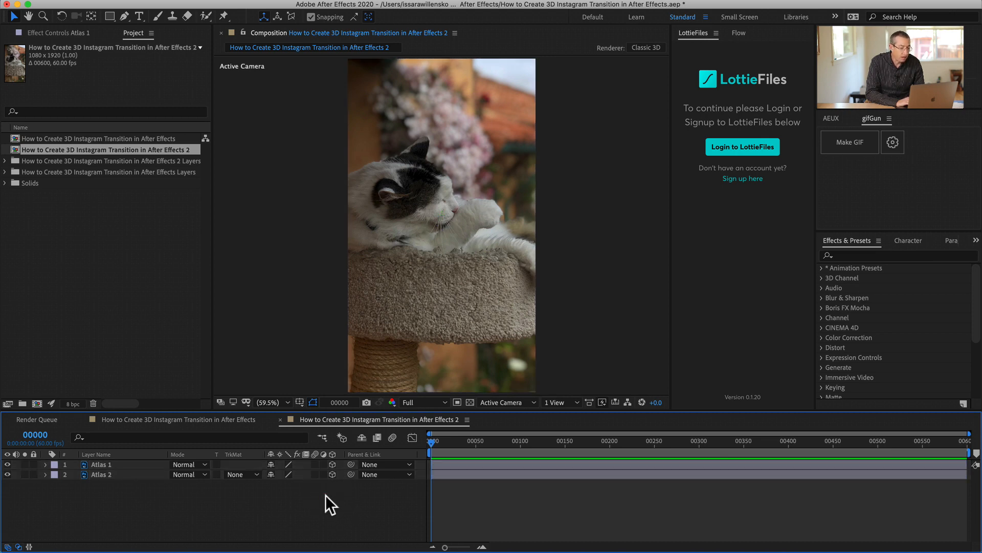
Select Atlas 1, reveal its orientation and rotation properties and scrub Y Rotation
{"action": "left_click", "coordinate": [100, 464]}
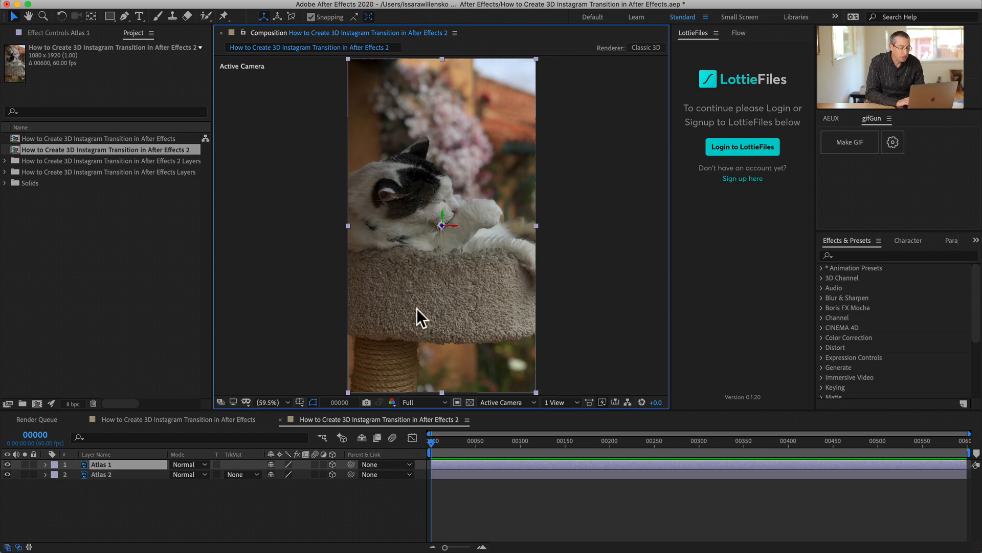
{"action": "mouse_move", "coordinate": [411, 272]}
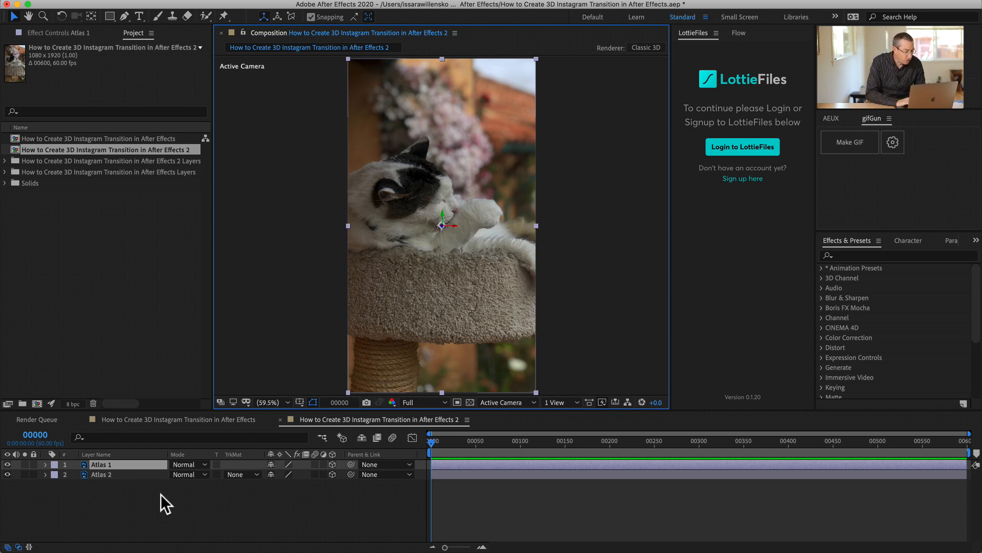
{"action": "left_click", "coordinate": [44, 464]}
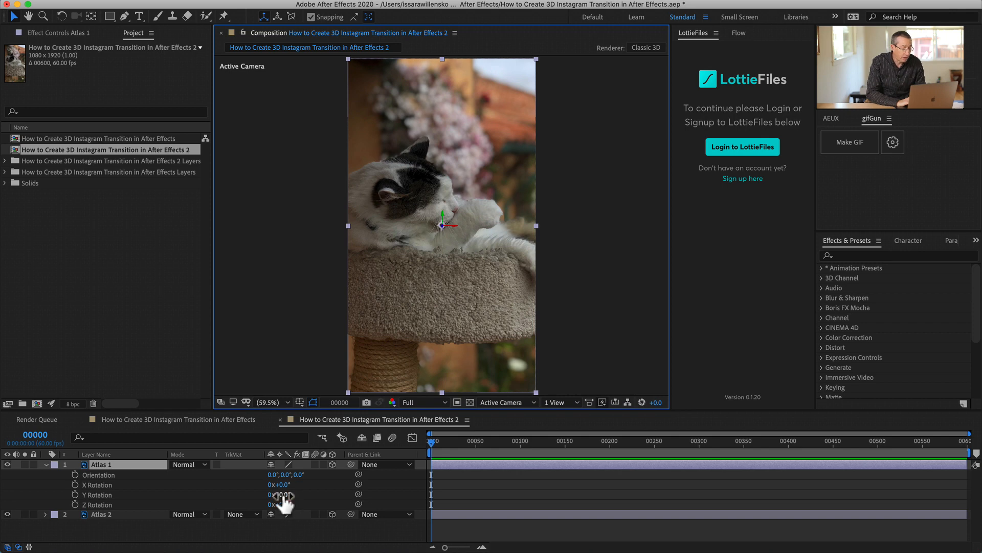
{"action": "left_click_drag", "start_coordinate": [279, 494], "coordinate": [254, 494]}
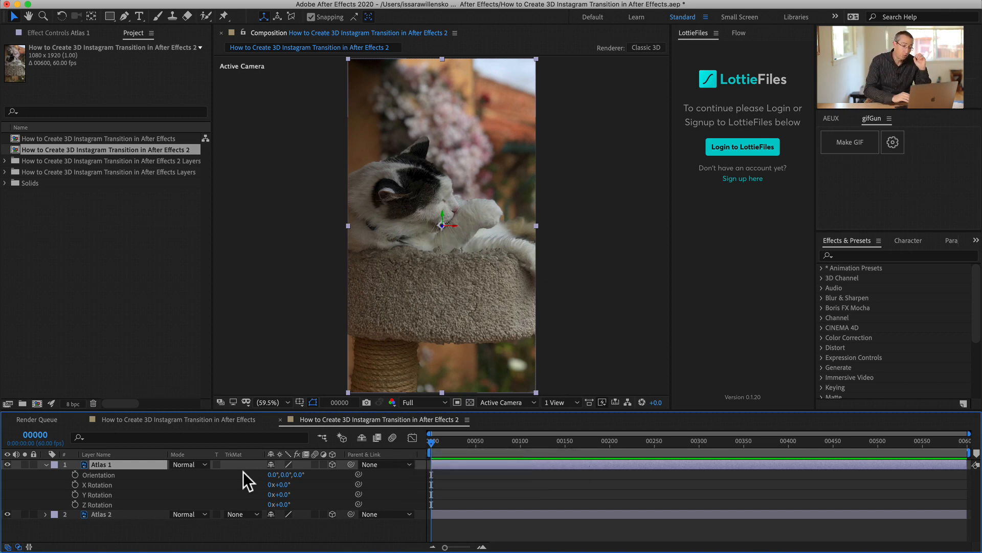
{"action": "mouse_move", "coordinate": [379, 314]}
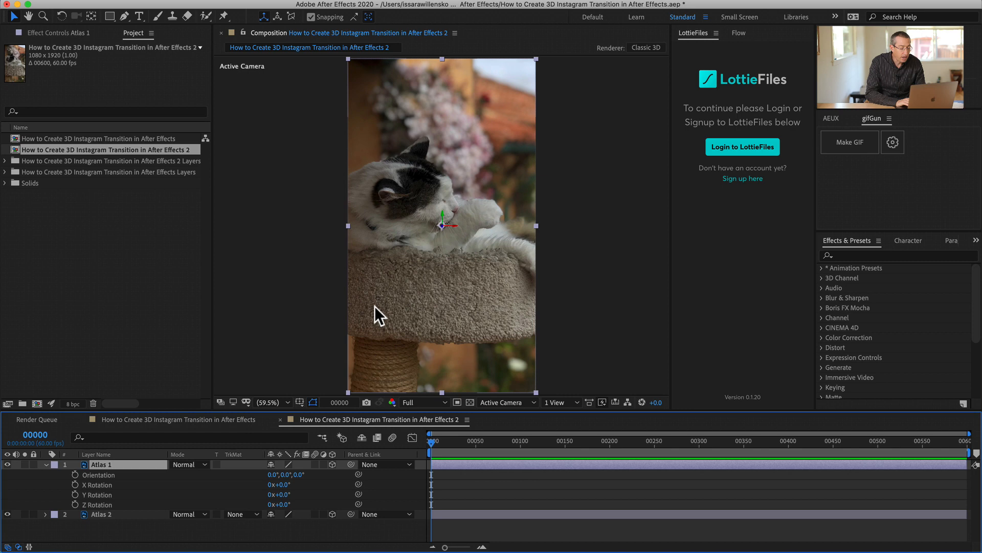
{"action": "mouse_move", "coordinate": [92, 50]}
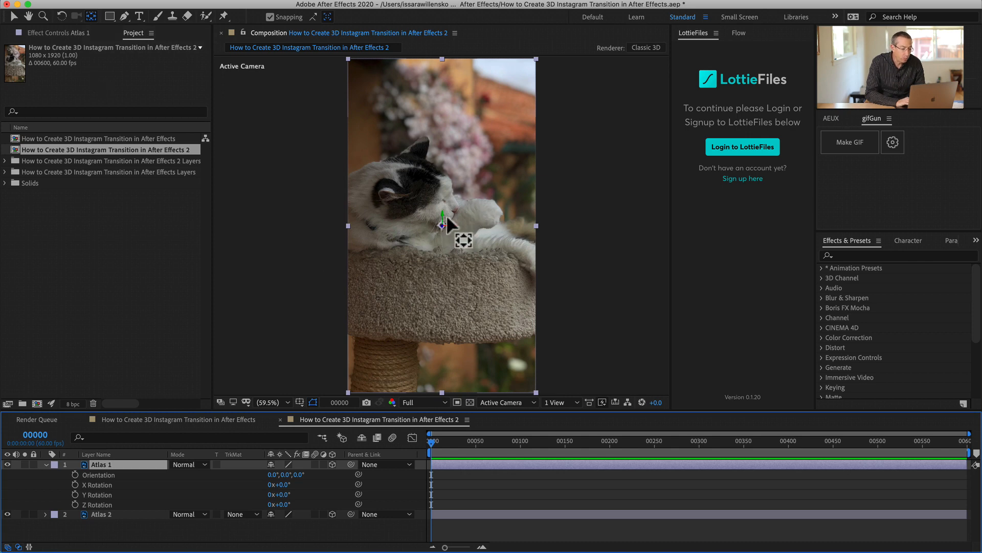
Drag Atlas 1's anchor point from the photo's centre to its left edge
{"action": "left_click_drag", "start_coordinate": [445, 225], "coordinate": [354, 225]}
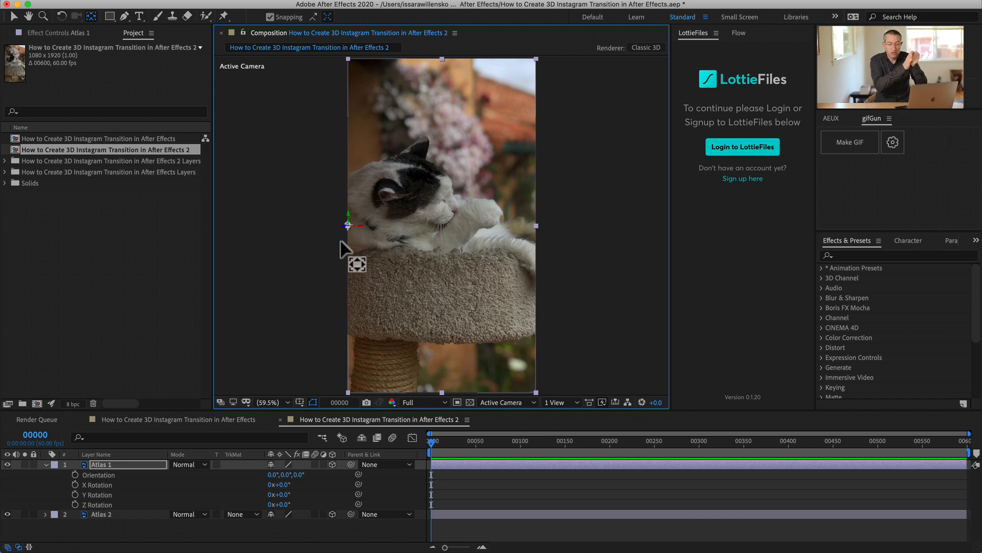
{"action": "mouse_move", "coordinate": [339, 185]}
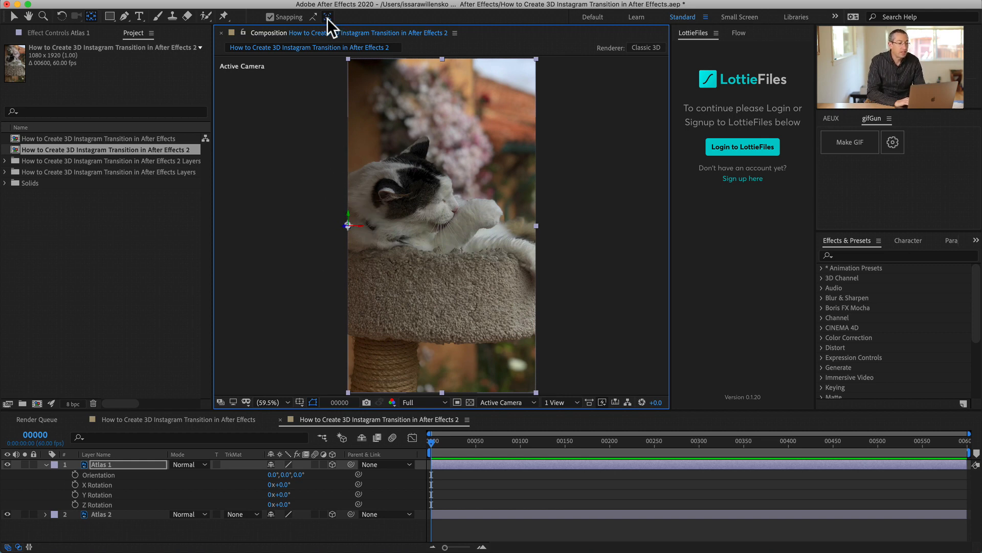
{"action": "mouse_move", "coordinate": [323, 278]}
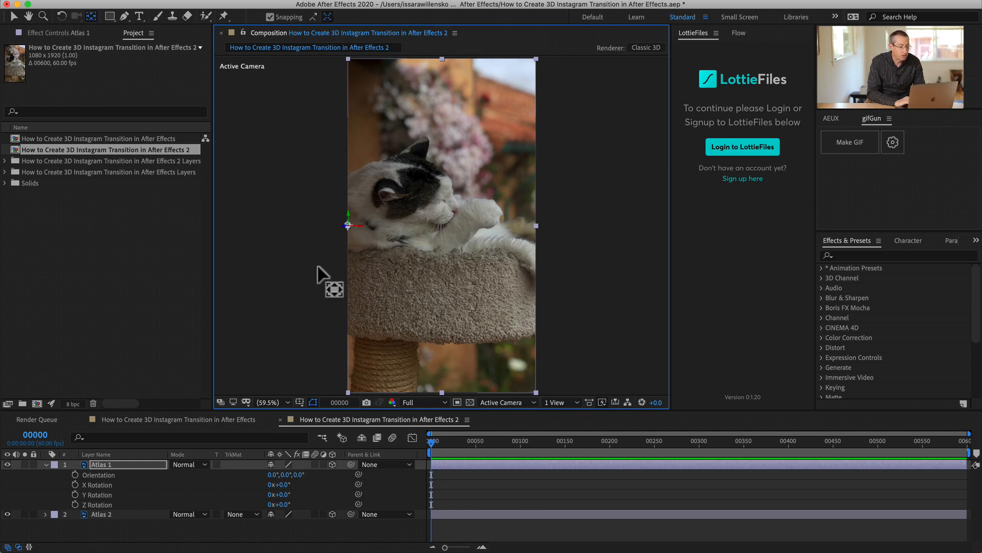
{"action": "mouse_move", "coordinate": [380, 282]}
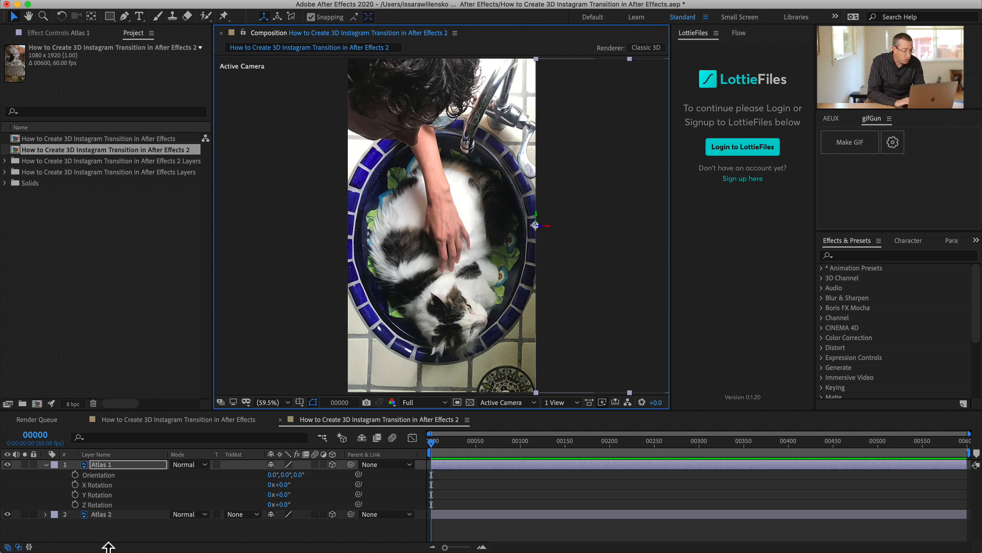
{"action": "mouse_move", "coordinate": [280, 505]}
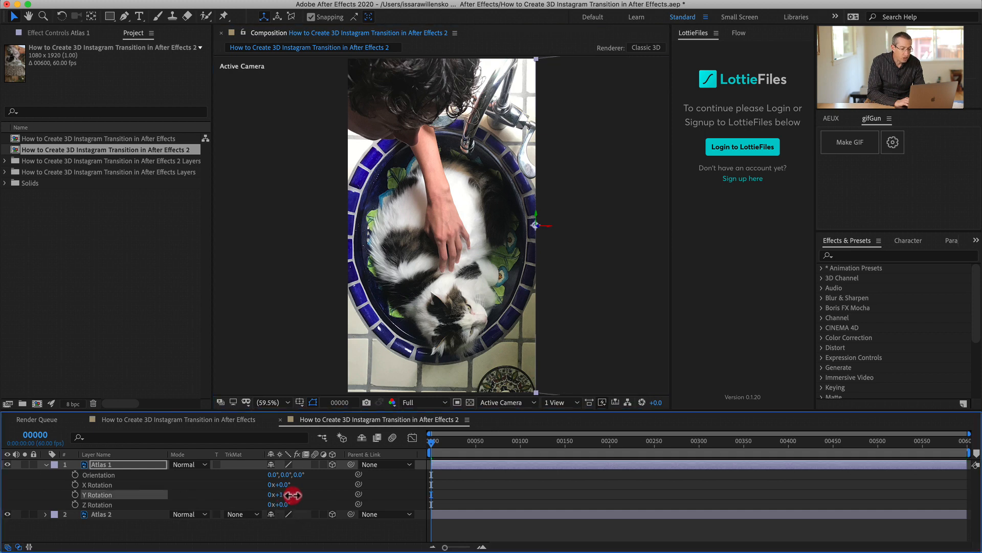
Set Atlas 1's Y Rotation to exactly -90°
{"action": "left_click_drag", "start_coordinate": [288, 494], "coordinate": [245, 494]}
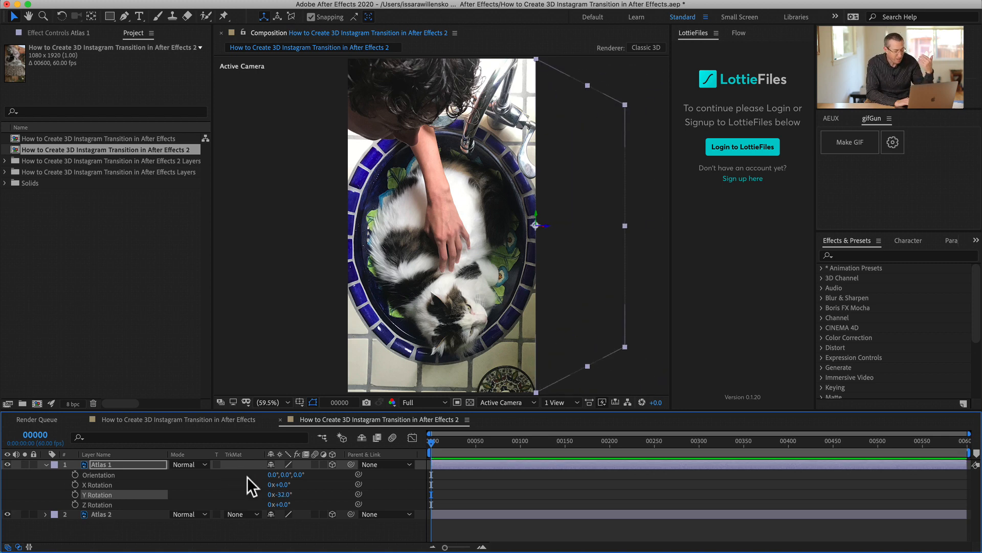
{"action": "double_click", "coordinate": [278, 494]}
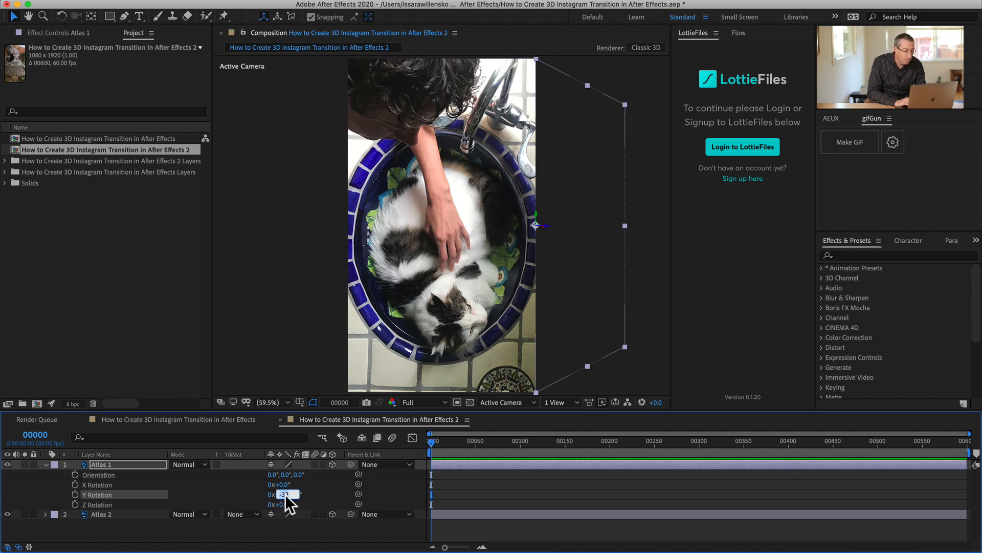
{"action": "type", "text": "-90.0°"}
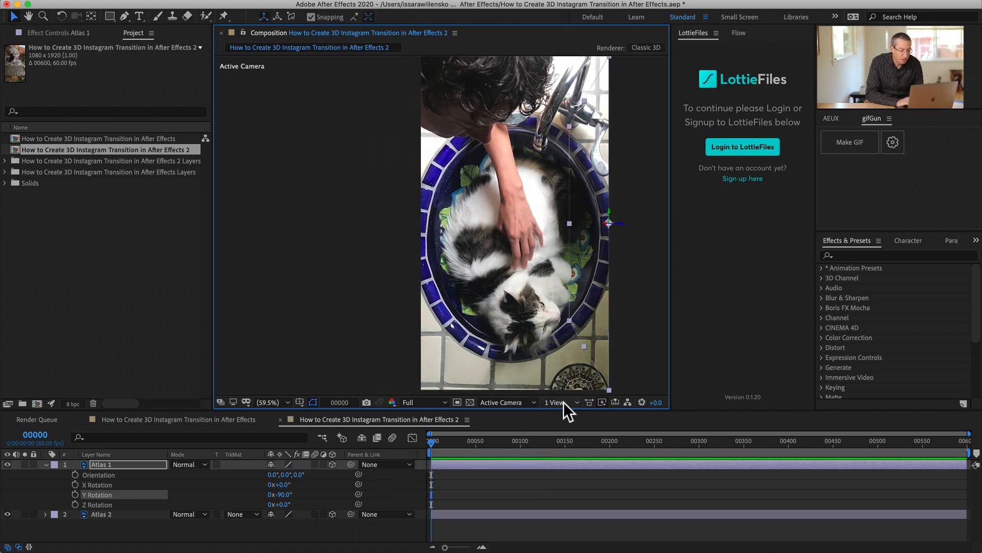
{"action": "left_click", "coordinate": [555, 401]}
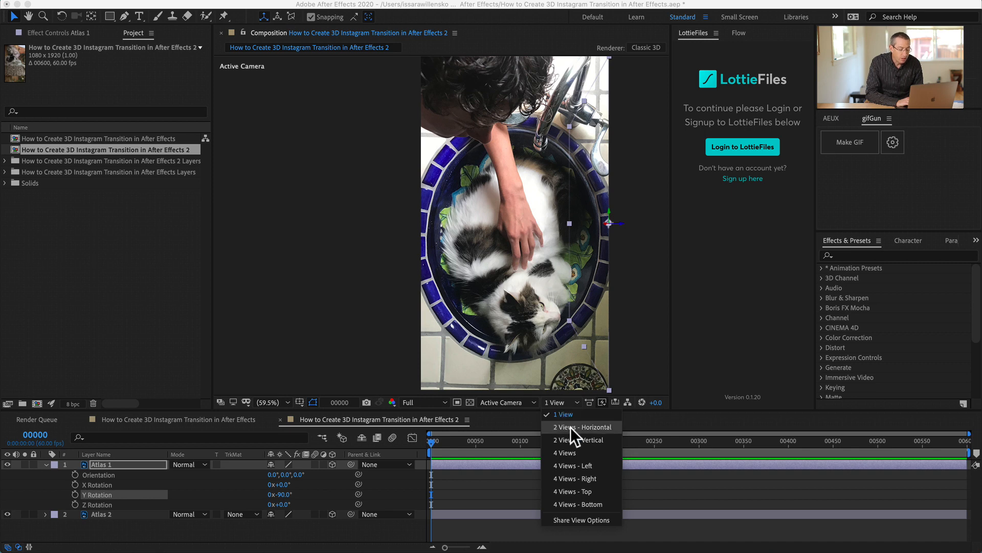
{"action": "left_click", "coordinate": [577, 427]}
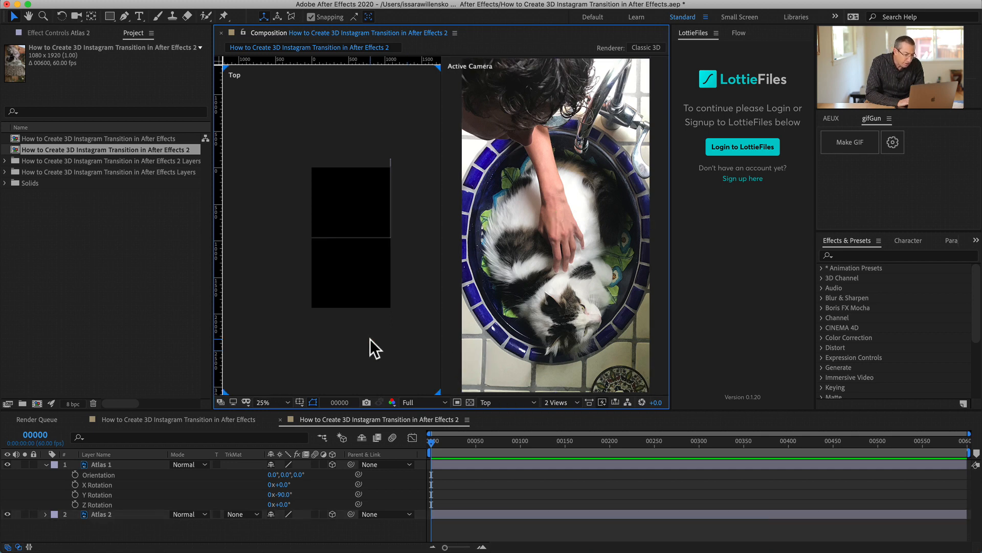
{"action": "mouse_move", "coordinate": [428, 376]}
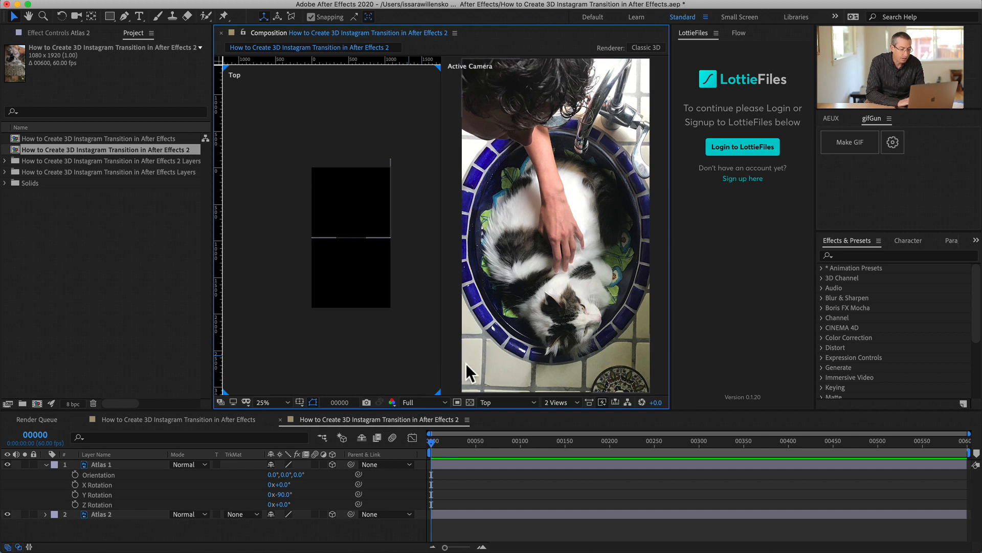
{"action": "left_click", "coordinate": [501, 401]}
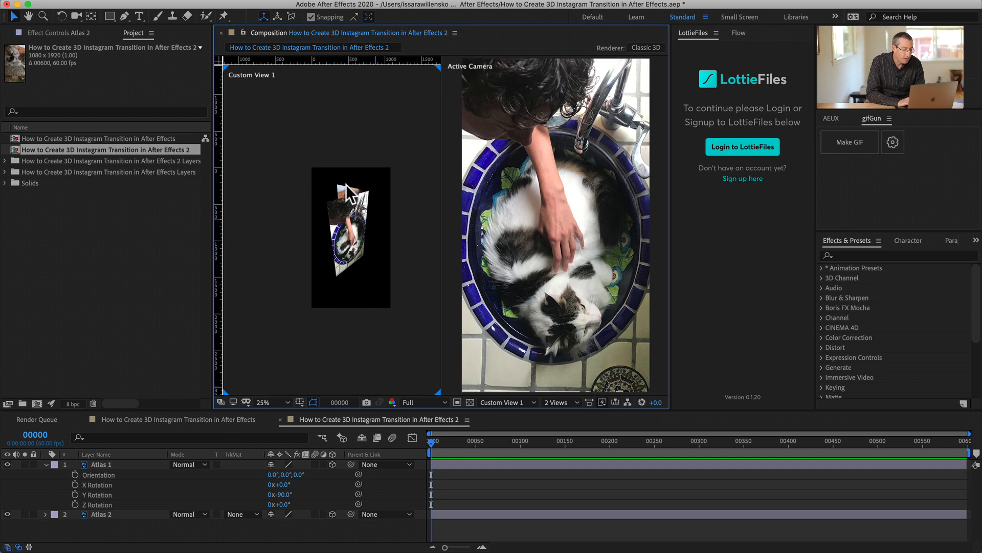
{"action": "left_click", "coordinate": [263, 401]}
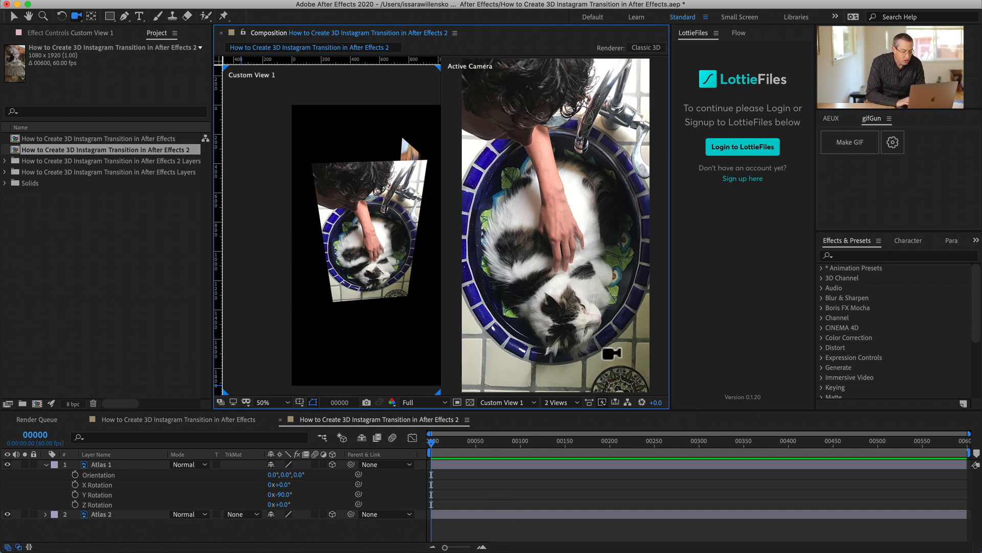
{"action": "left_click", "coordinate": [557, 401]}
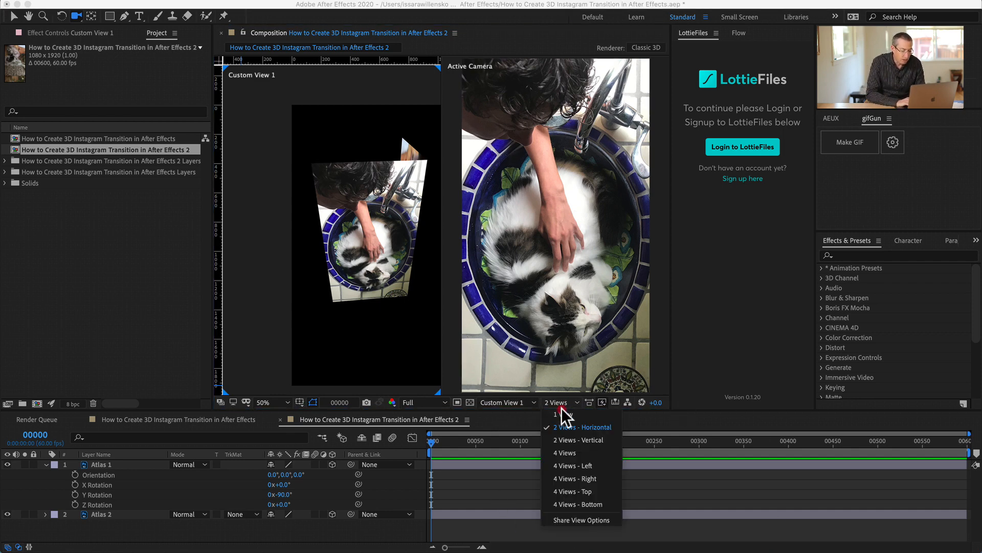
{"action": "left_click", "coordinate": [556, 414]}
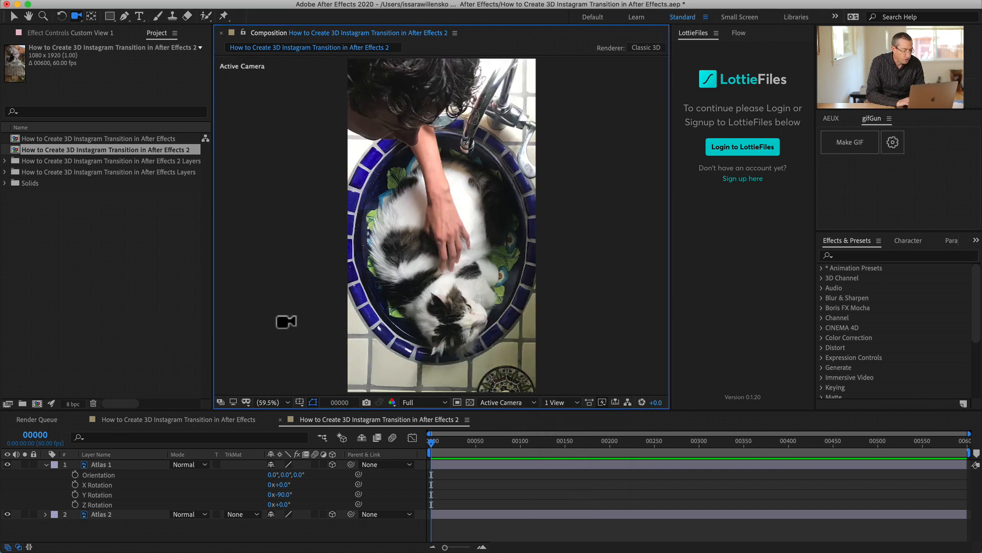
Select Atlas 2 with its orientation and rotation properties shown at zero
{"action": "left_click", "coordinate": [101, 463]}
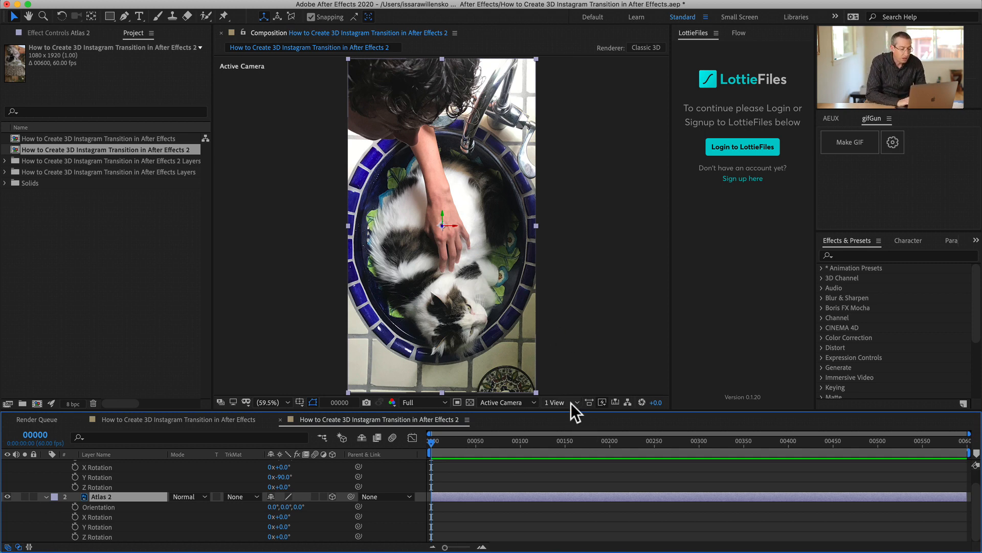
{"action": "mouse_move", "coordinate": [511, 442]}
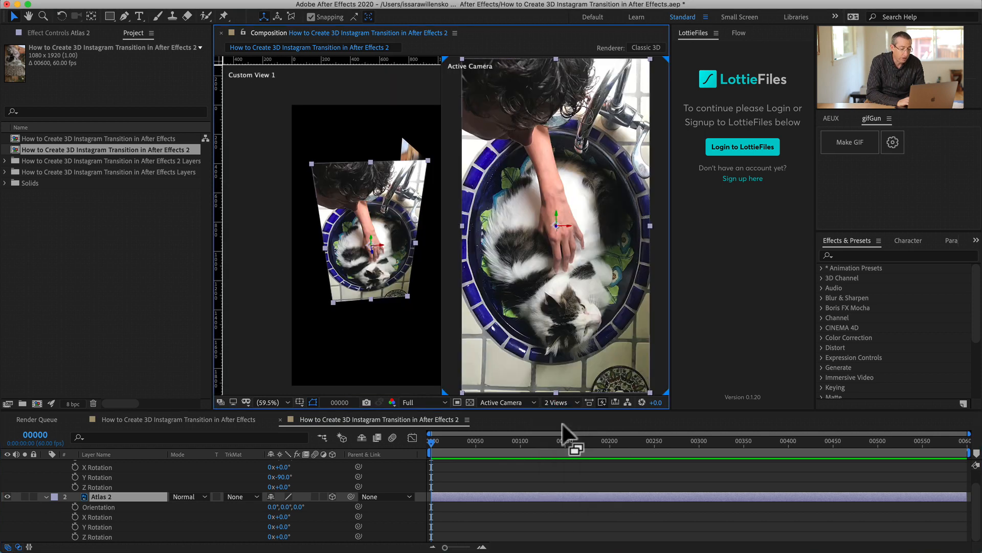
{"action": "mouse_move", "coordinate": [330, 302]}
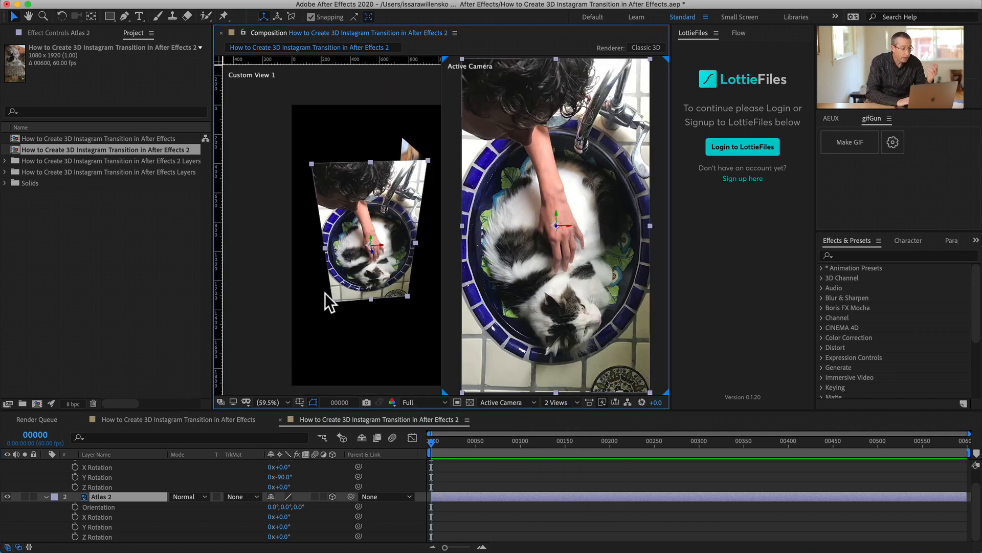
Add a new Null Object layer via Layer > New
{"action": "left_click", "coordinate": [100, 6]}
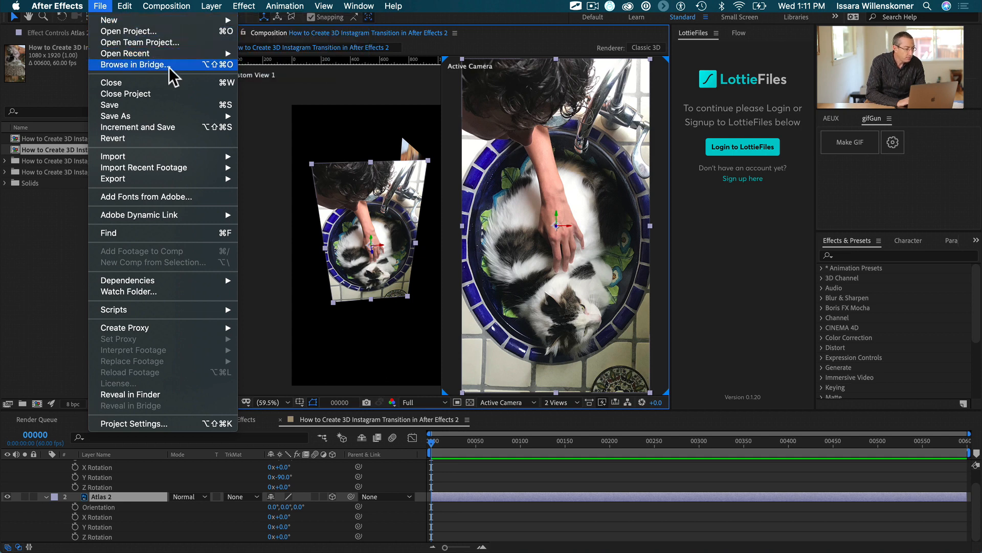
{"action": "mouse_move", "coordinate": [144, 98]}
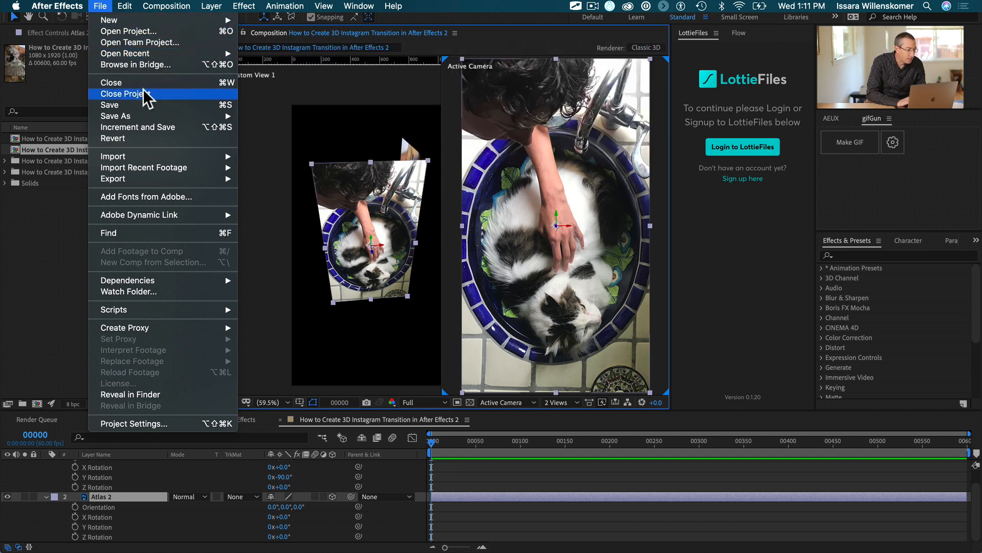
{"action": "mouse_move", "coordinate": [107, 21]}
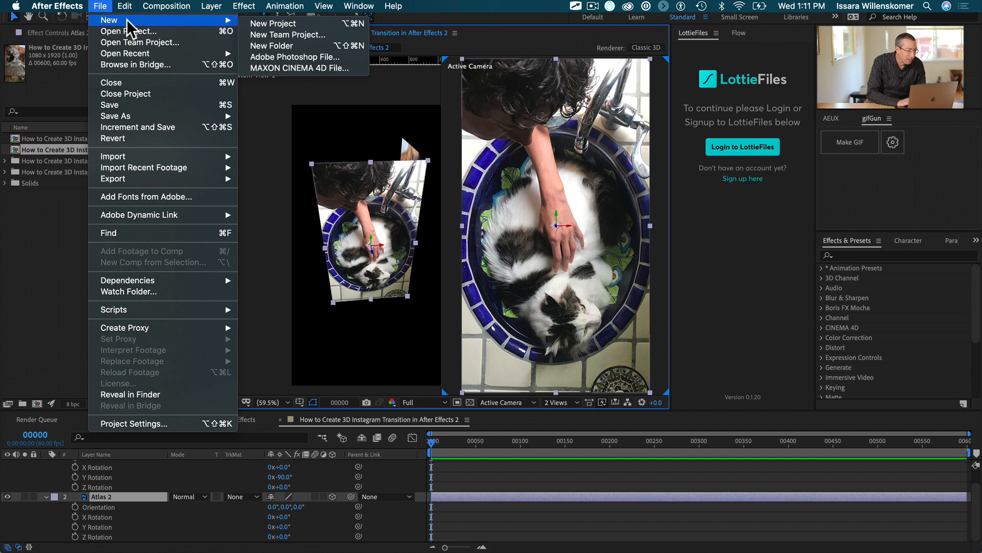
{"action": "left_click", "coordinate": [211, 7]}
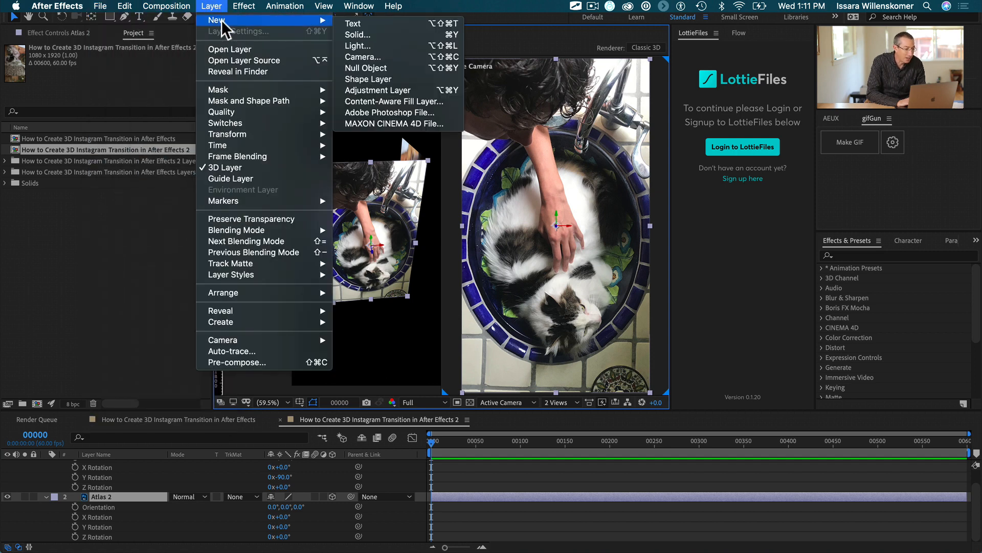
{"action": "left_click", "coordinate": [367, 67]}
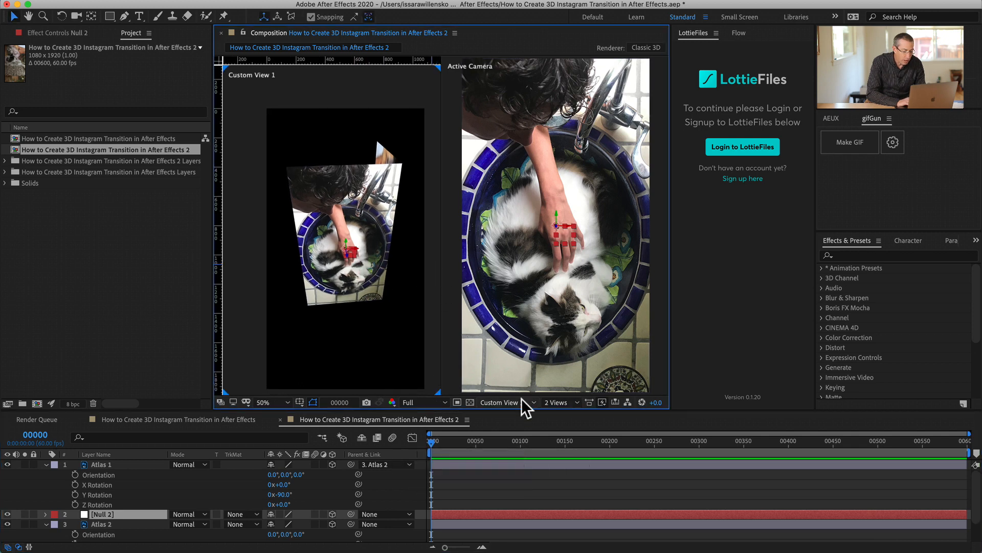
Set the left viewport's 3D view to Top
{"action": "left_click", "coordinate": [504, 401]}
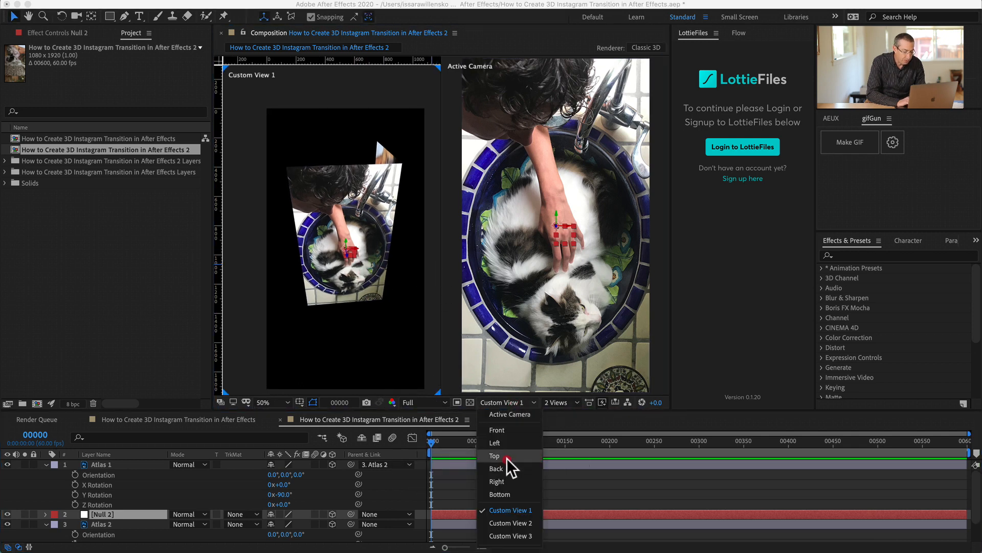
{"action": "left_click", "coordinate": [494, 455]}
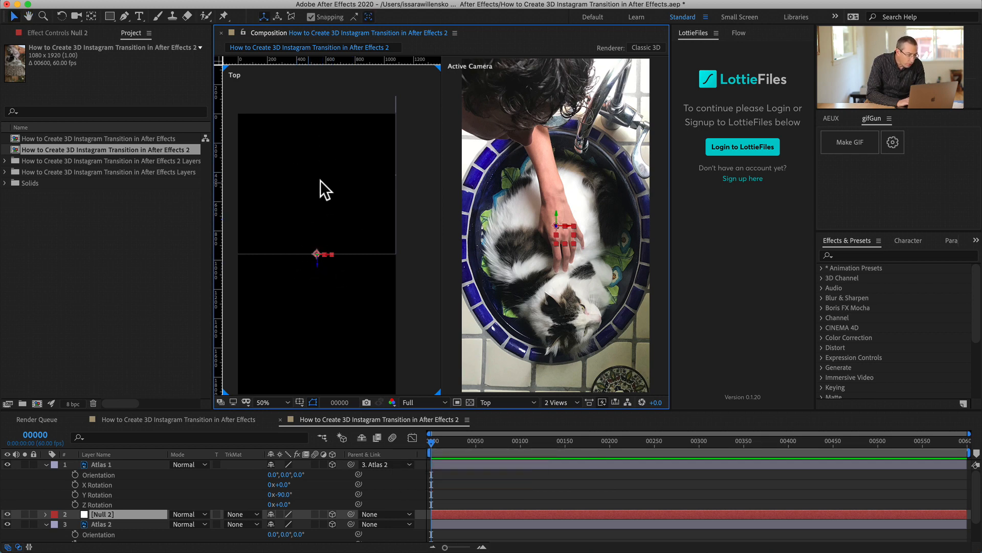
Reveal Null 2's position and check the 1080-pixel width in Composition Settings
{"action": "key", "text": "p"}
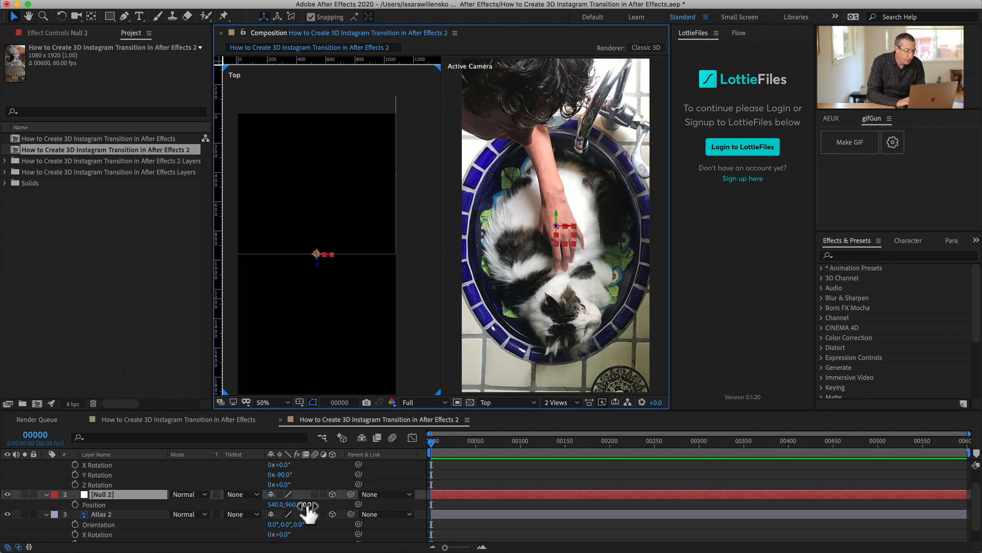
{"action": "key", "text": "cmd+k"}
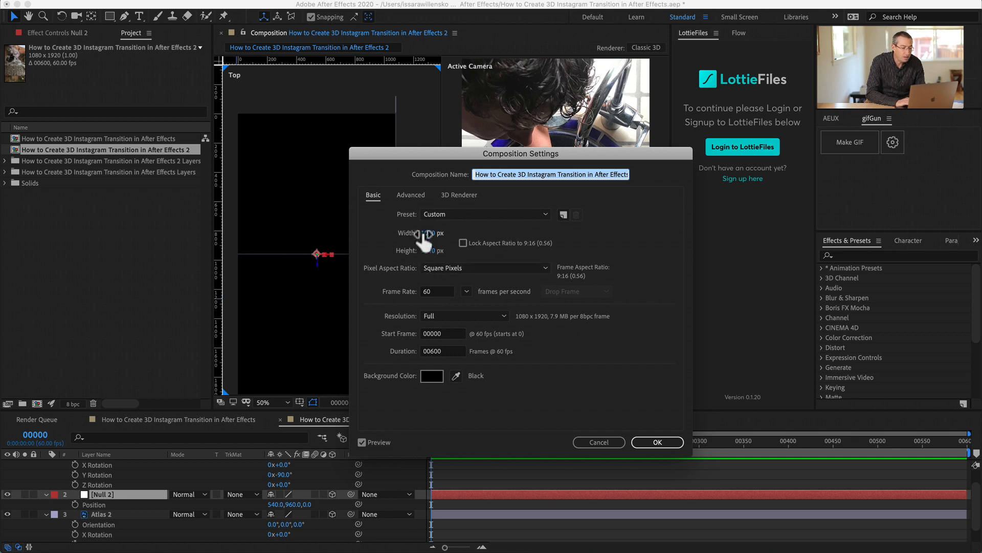
{"action": "left_click", "coordinate": [657, 442]}
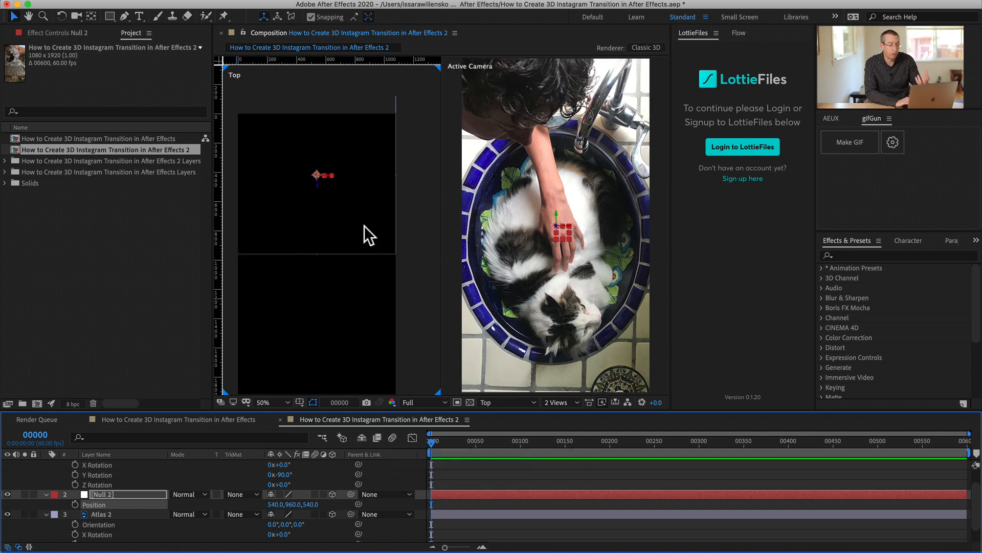
{"action": "mouse_move", "coordinate": [356, 284]}
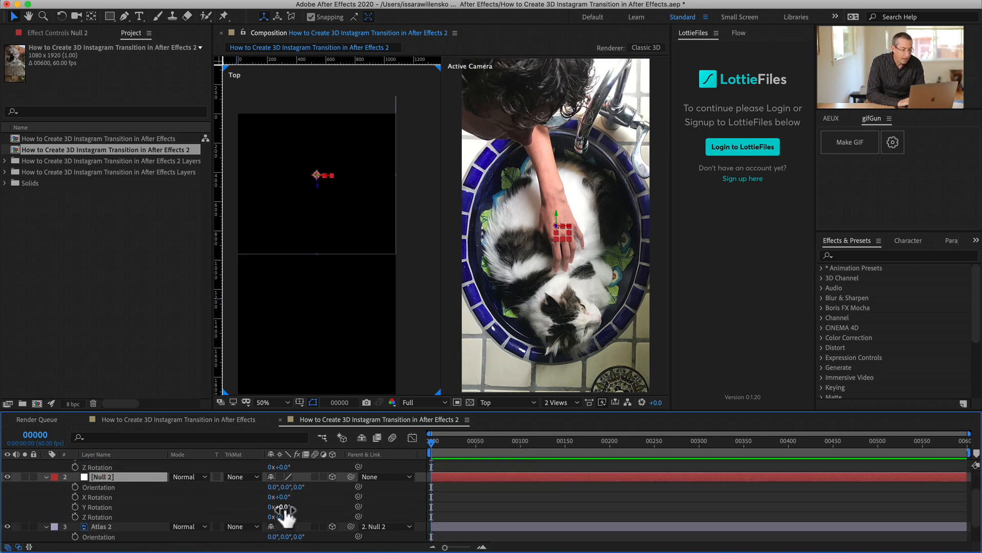
Test-spin Null 2's Y Rotation to preview the cube turning, then undo back to zero
{"action": "left_click_drag", "start_coordinate": [280, 506], "coordinate": [325, 506]}
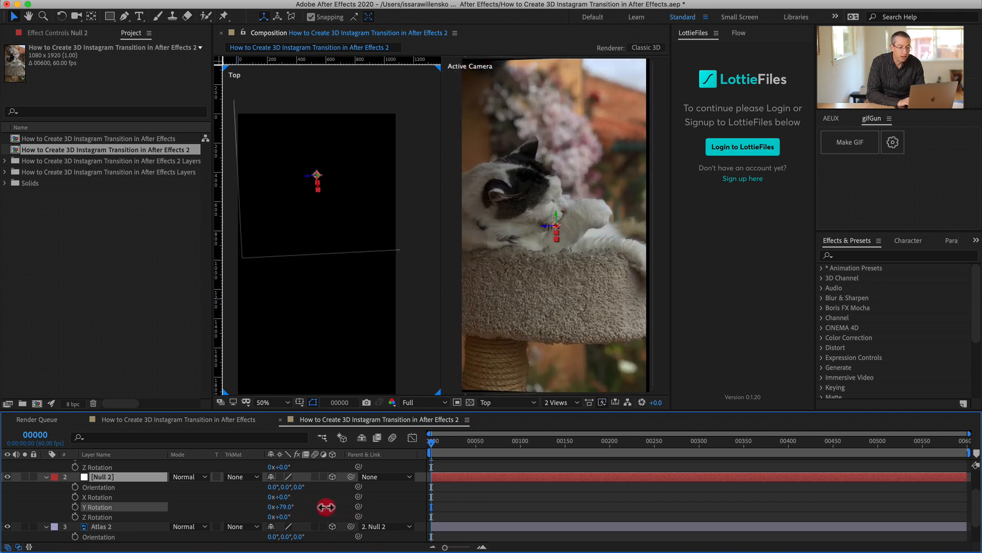
{"action": "key", "text": "cmd+z"}
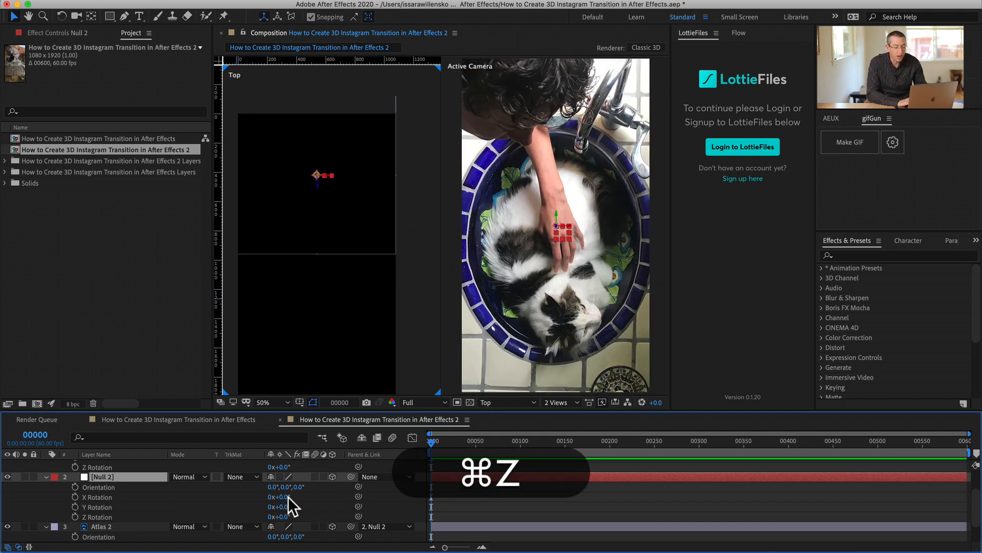
{"action": "key", "text": "cmd+z"}
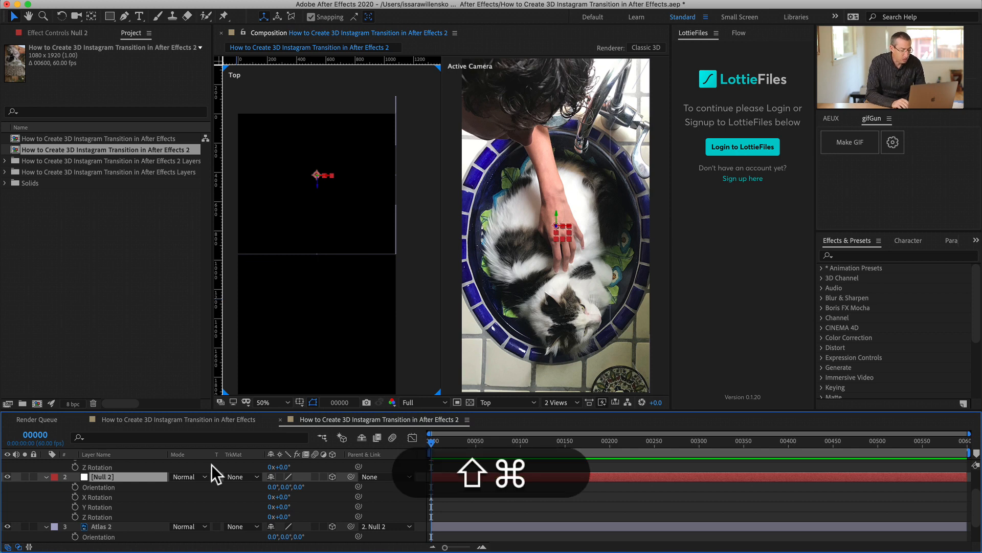
Keyframe Null 2's Y Rotation at 0° on frame 30 and 90° on frame 60
{"action": "key", "text": "shift+cmd+right"}
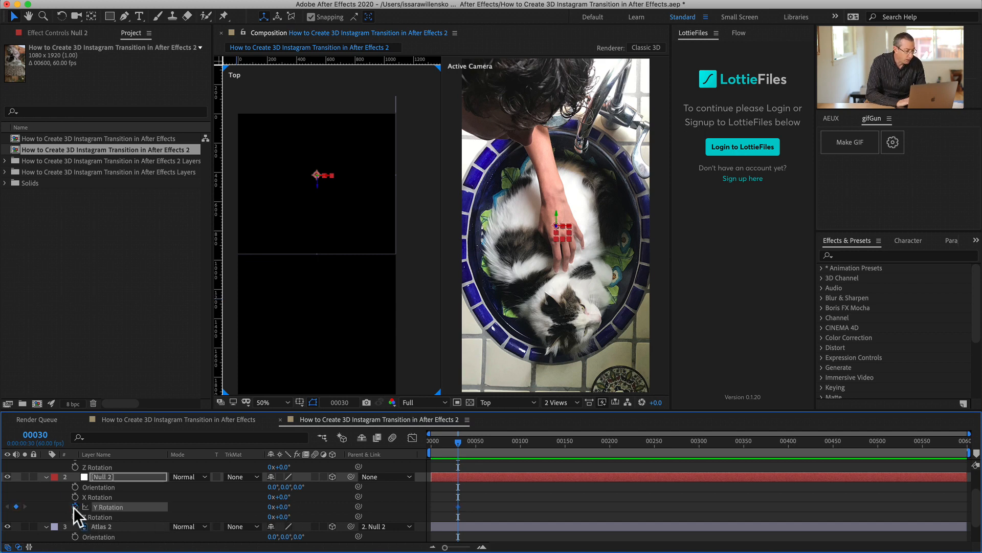
{"action": "key", "text": "shift+cmd"}
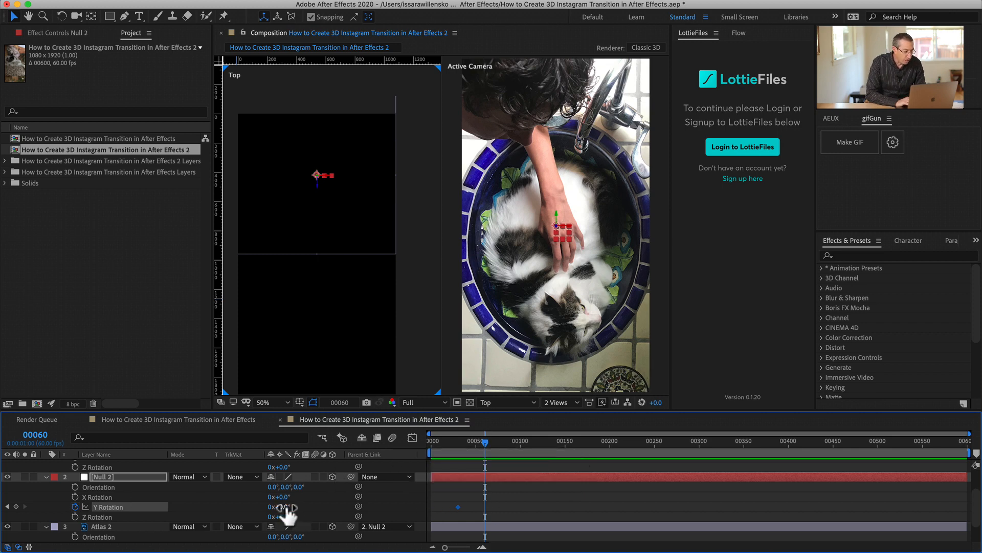
{"action": "left_click_drag", "start_coordinate": [282, 507], "coordinate": [307, 506]}
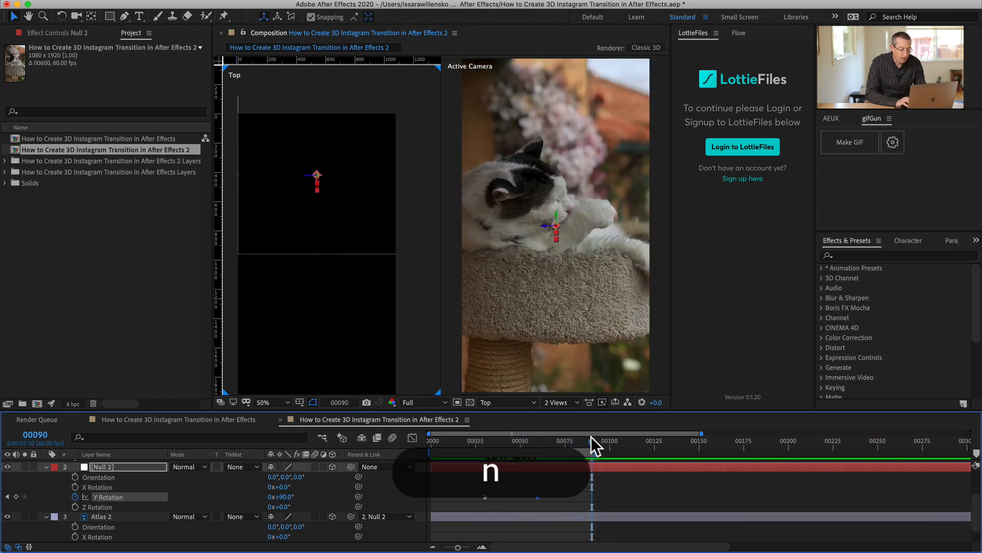
{"action": "left_click", "coordinate": [592, 445]}
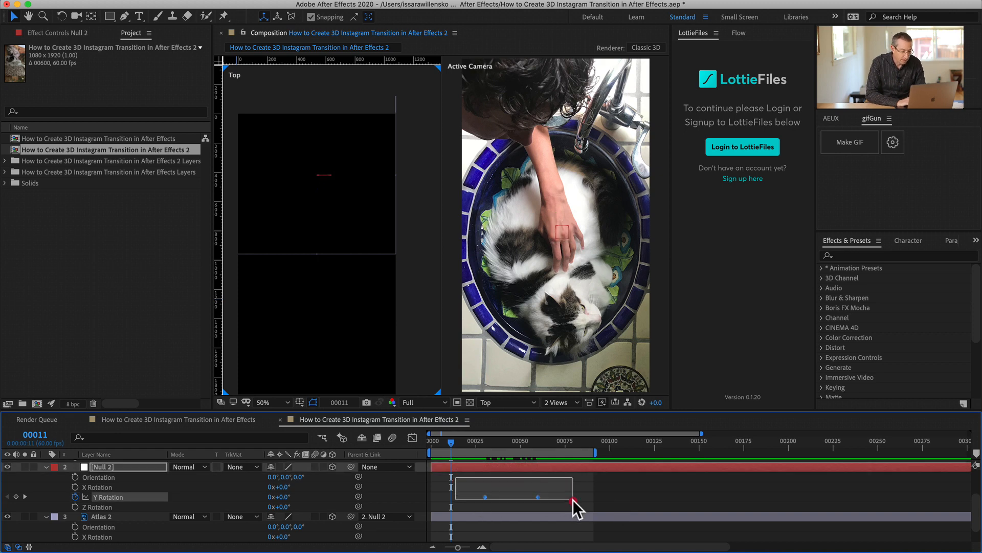
Apply Easy Ease to both Y Rotation keyframes via Keyframe Assistant
{"action": "right_click", "coordinate": [572, 501]}
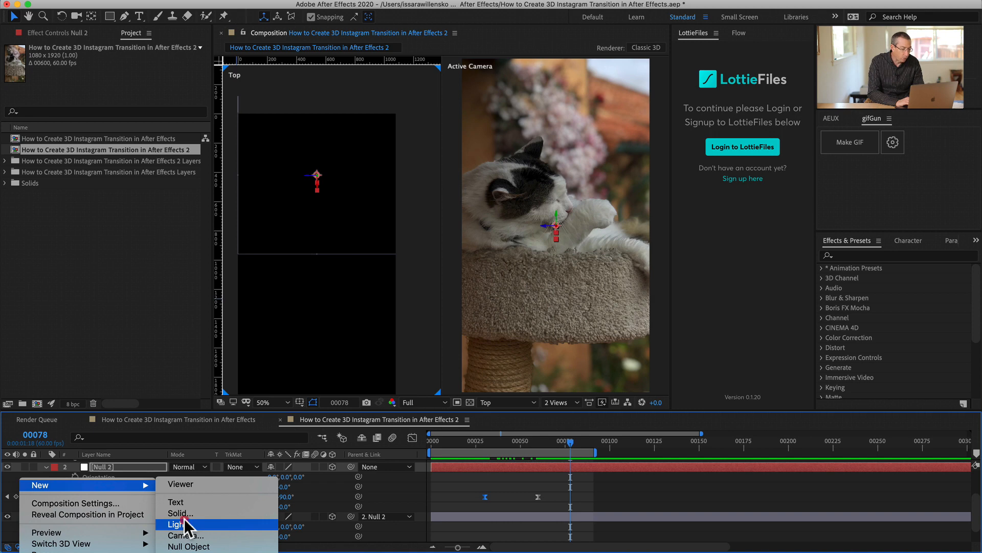
Create a new Parallel light layer through Layer > New > Light
{"action": "left_click", "coordinate": [175, 524]}
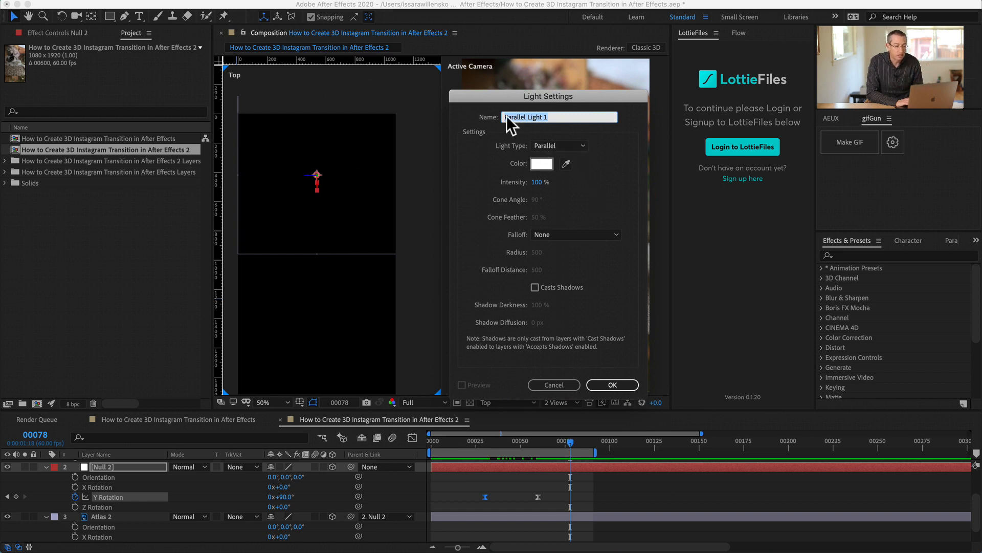
{"action": "left_click", "coordinate": [611, 383]}
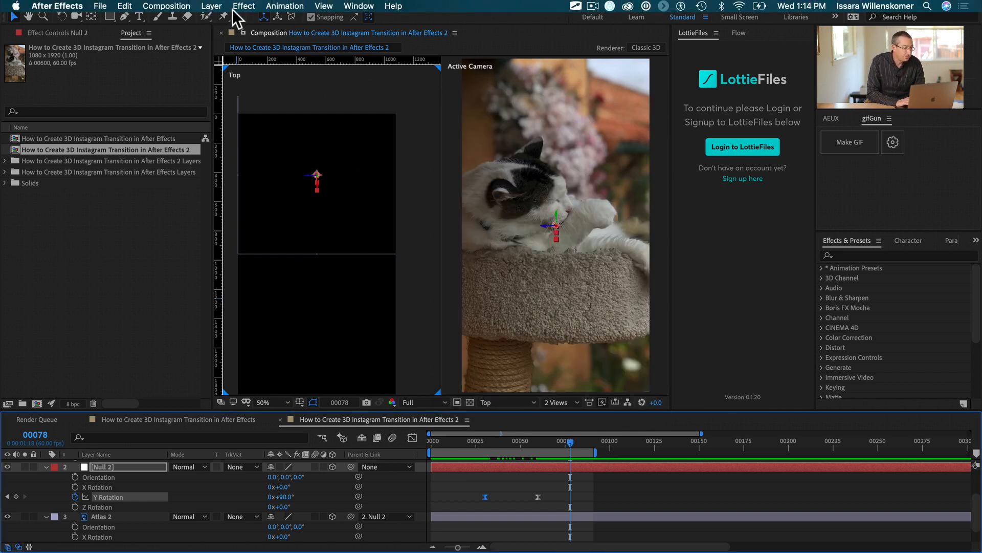
{"action": "left_click", "coordinate": [212, 6]}
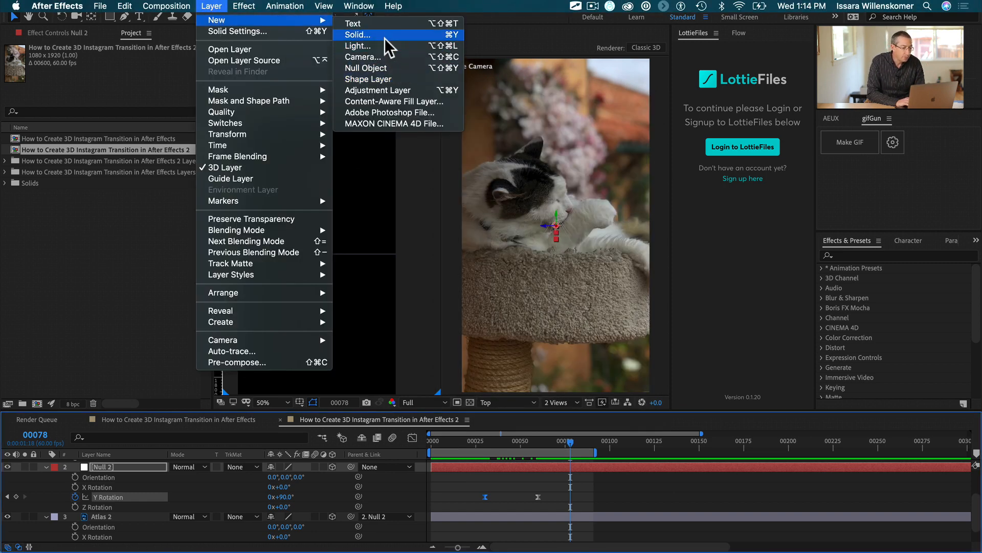
{"action": "left_click", "coordinate": [359, 45]}
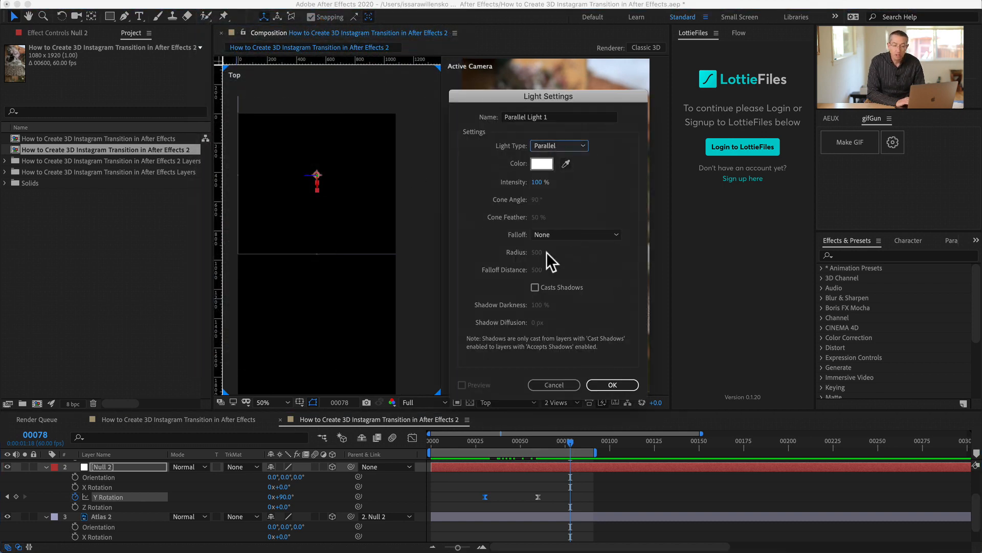
{"action": "left_click", "coordinate": [612, 384]}
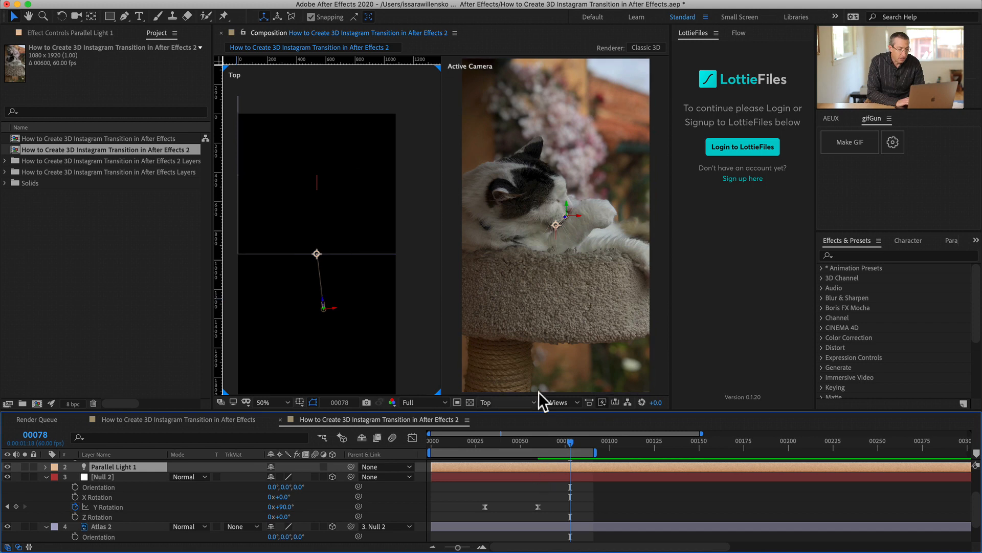